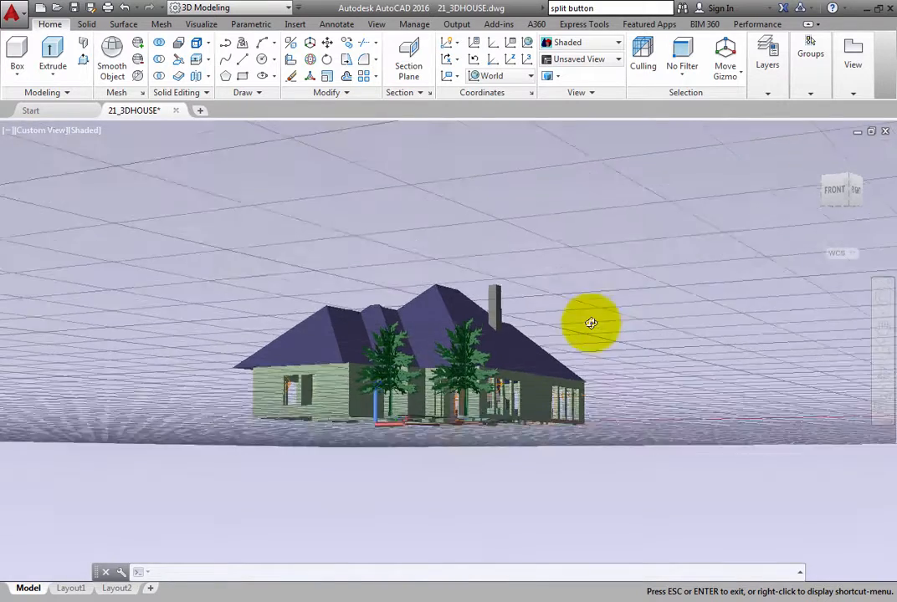
Step: Orbit the house from the level front view up to an elevated corner view looking down on the roof
drag(591, 323, 734, 387)
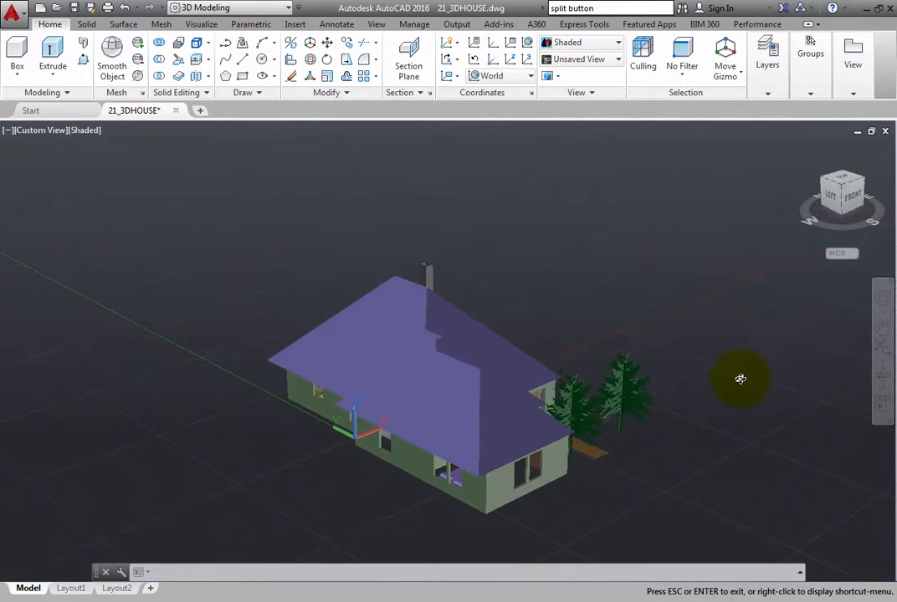
drag(740, 379, 577, 350)
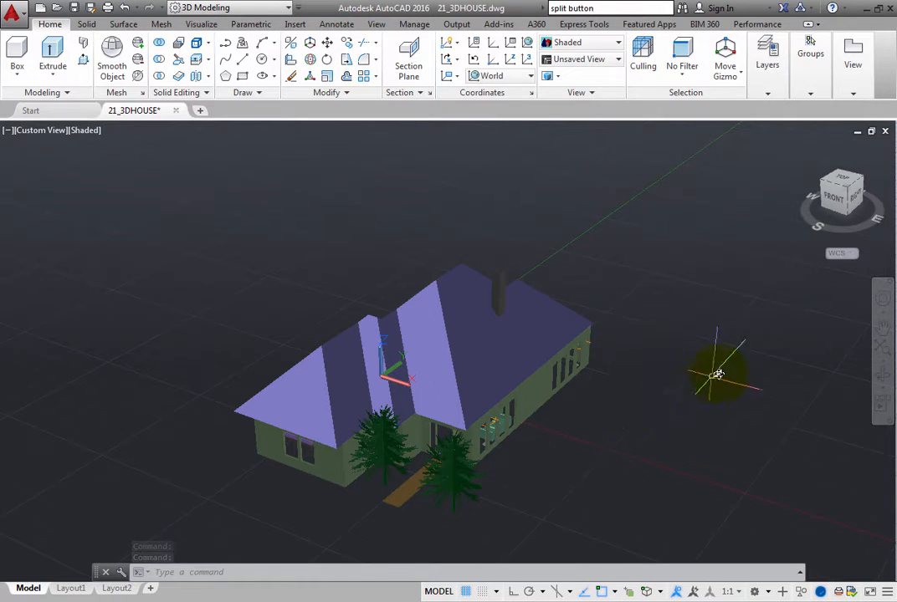
key(shift)
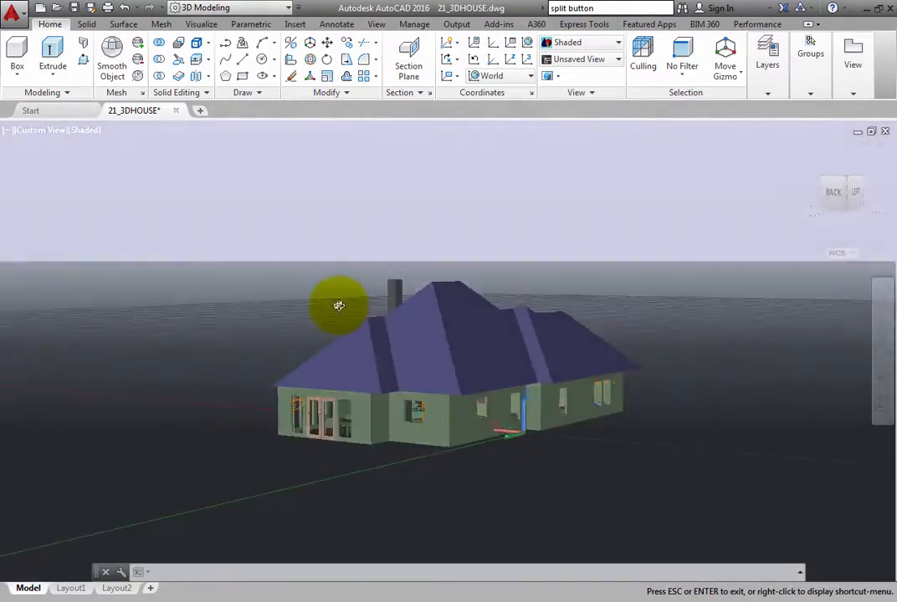
drag(339, 305, 570, 405)
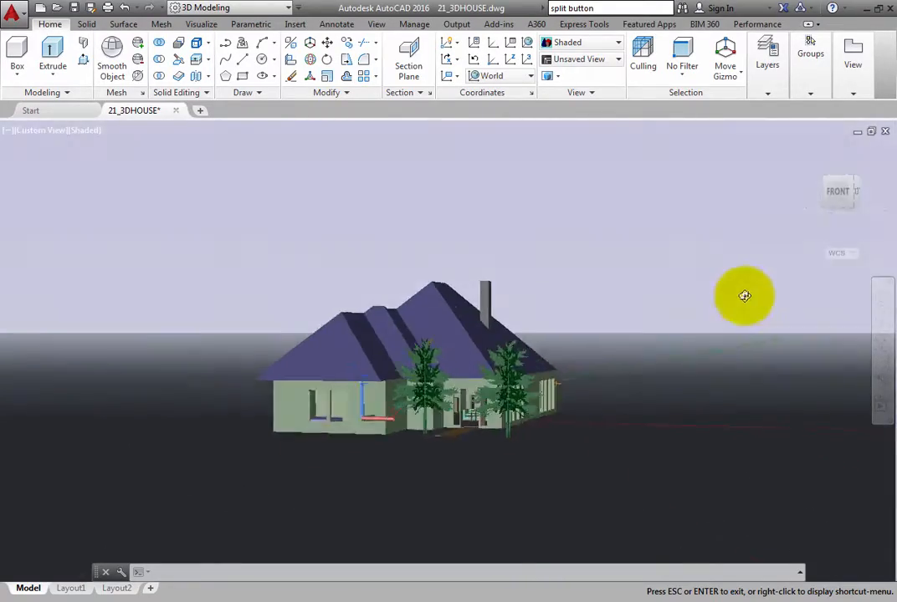
drag(744, 295, 343, 287)
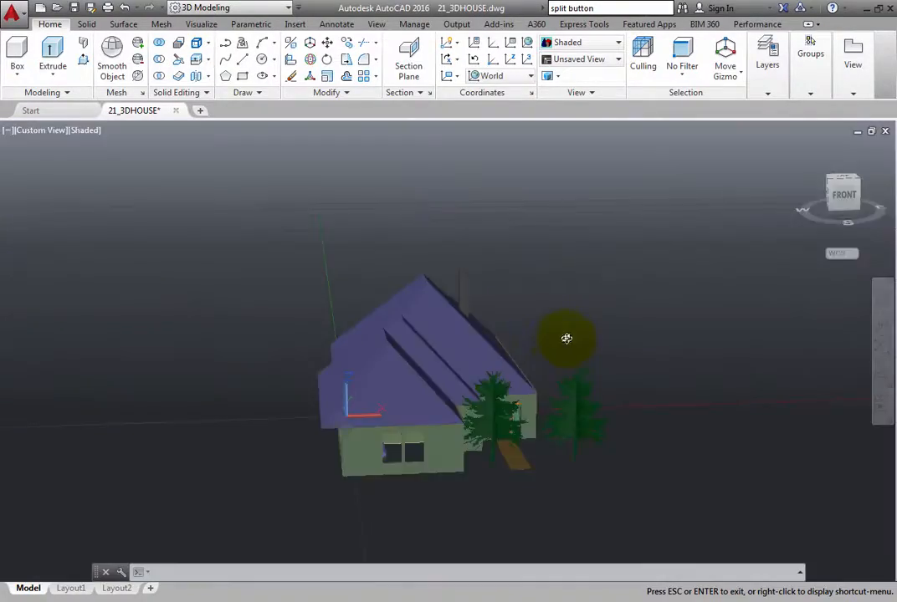
drag(567, 338, 595, 380)
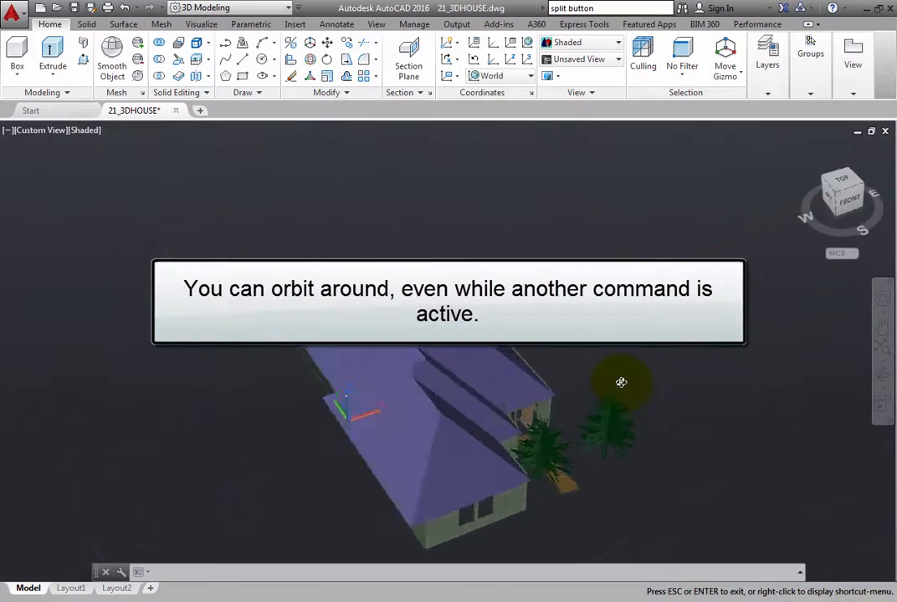
drag(622, 382, 526, 198)
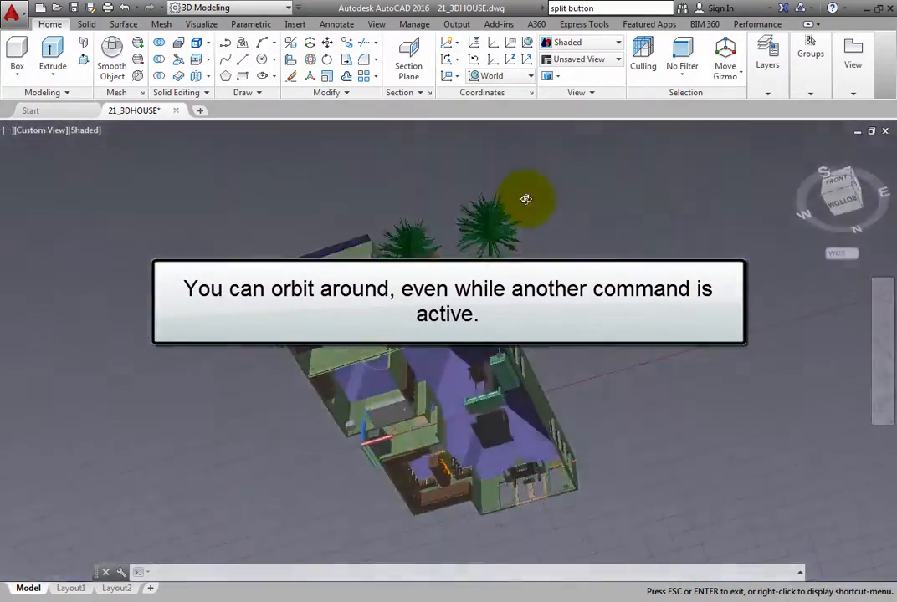
drag(526, 199, 608, 371)
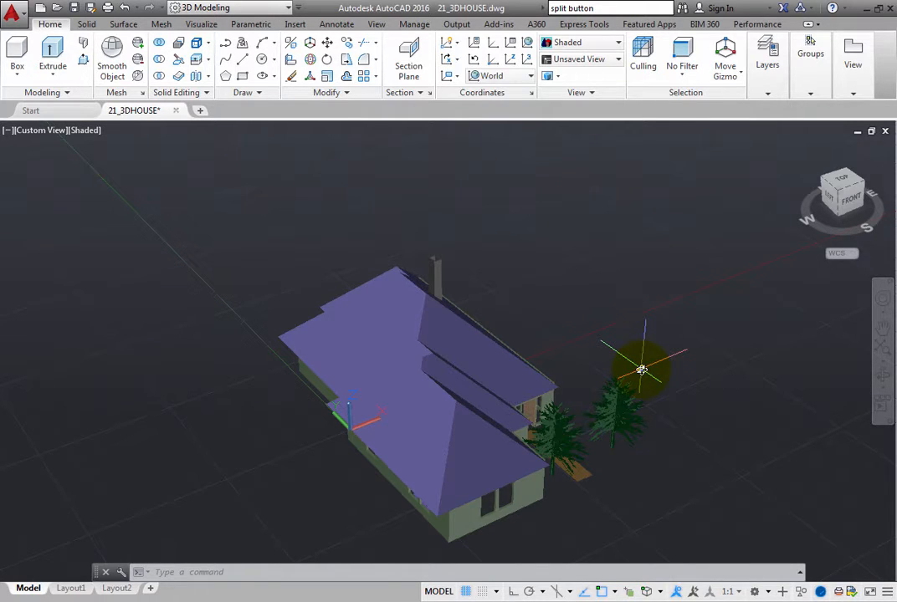
drag(640, 372, 559, 348)
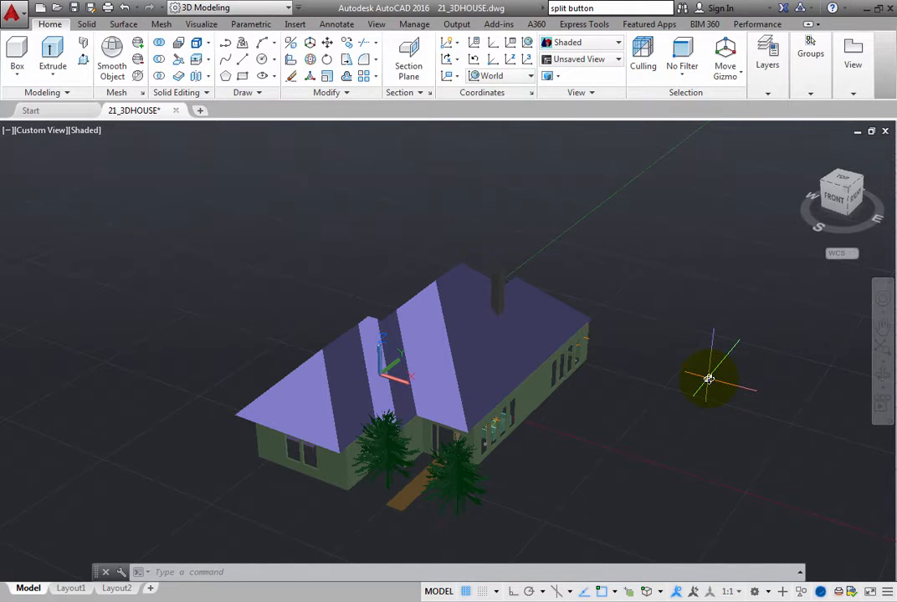
Step: Show the Navigate panel on the View ribbon and start the Orbit command
drag(709, 379, 452, 199)
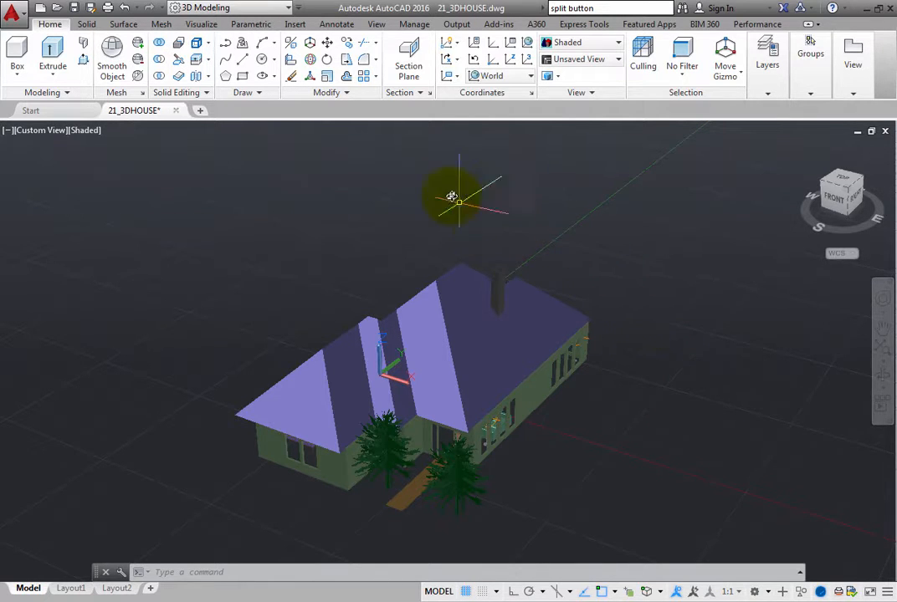
click(375, 24)
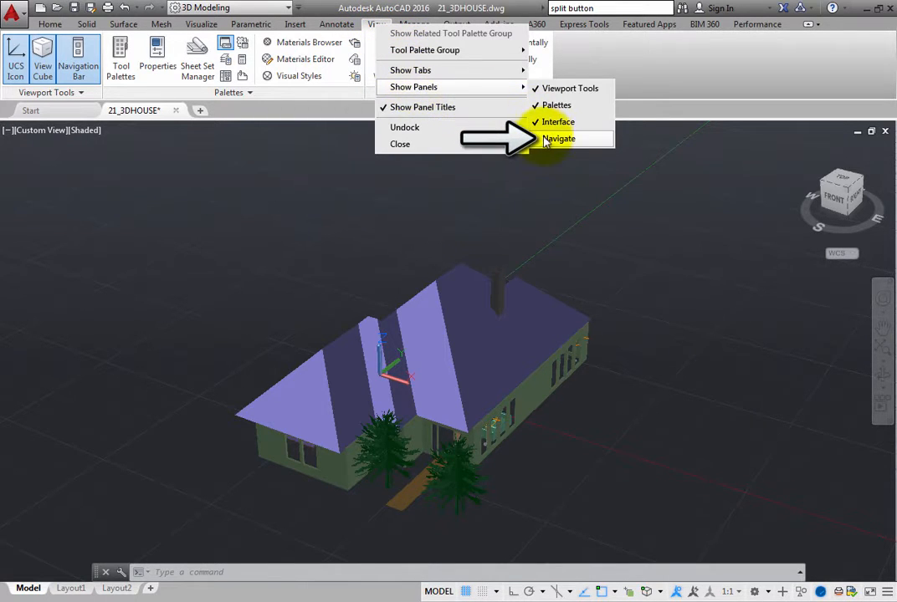
click(559, 138)
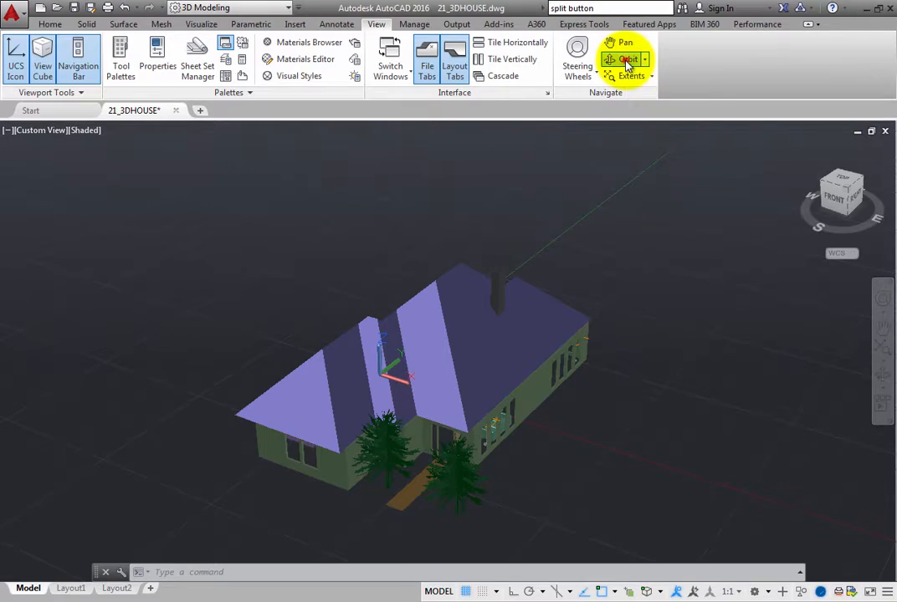
click(628, 59)
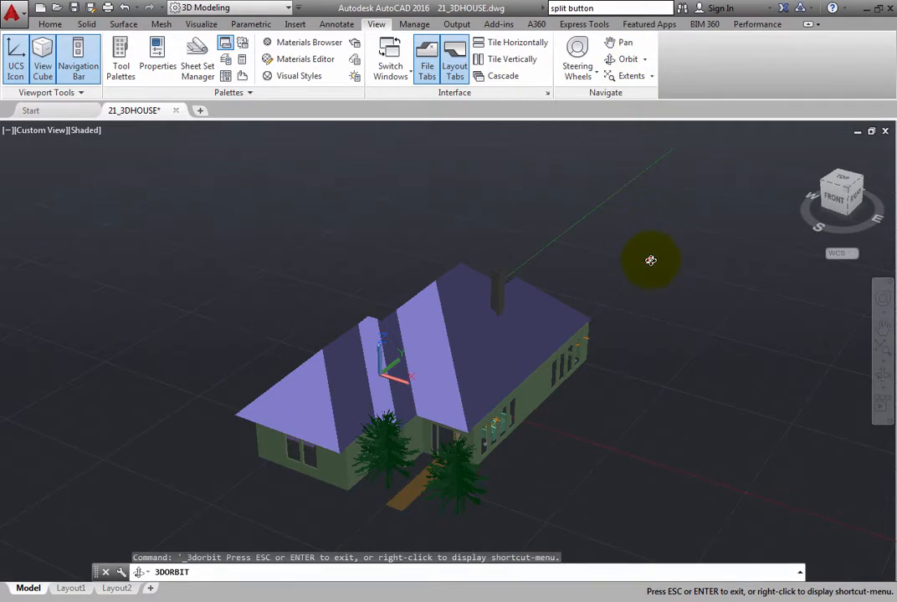
Step: Orbit under the floor, over the roof and back to an elevated front corner view
drag(651, 260, 483, 110)
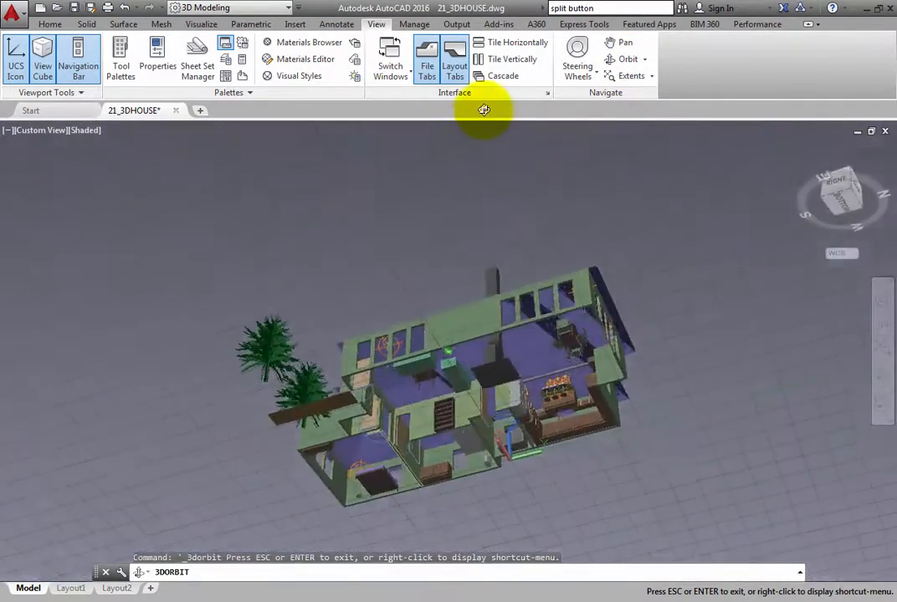
drag(483, 109, 675, 451)
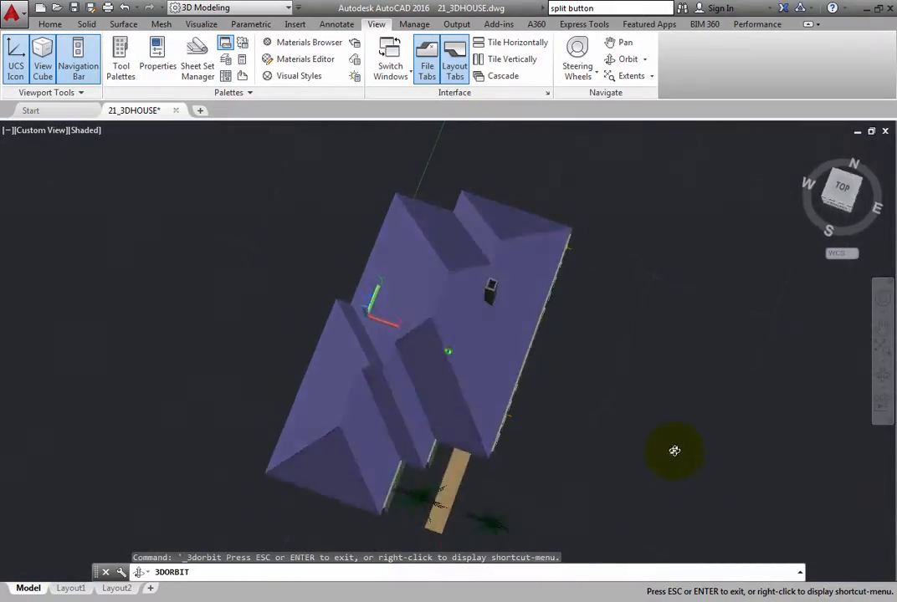
drag(675, 451, 434, 165)
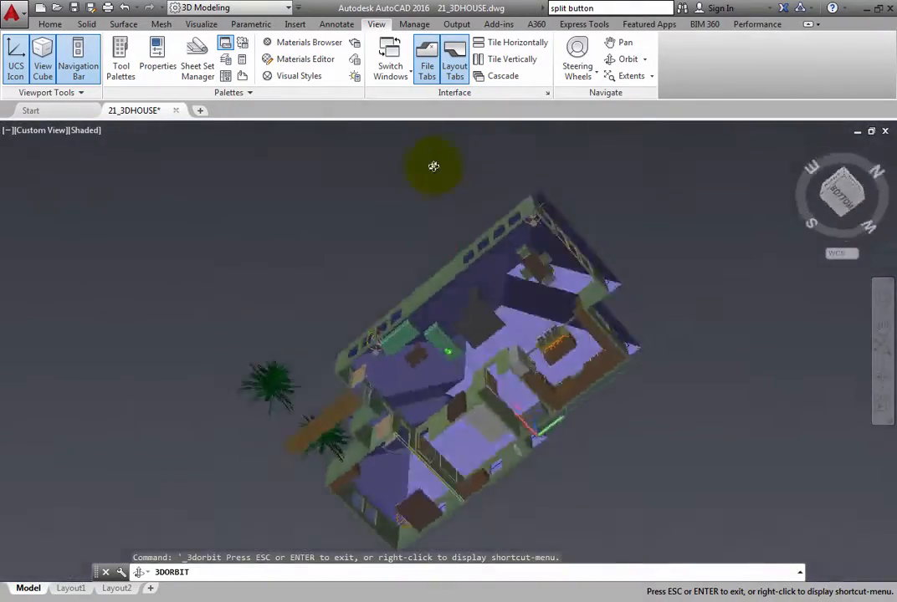
drag(434, 166, 630, 384)
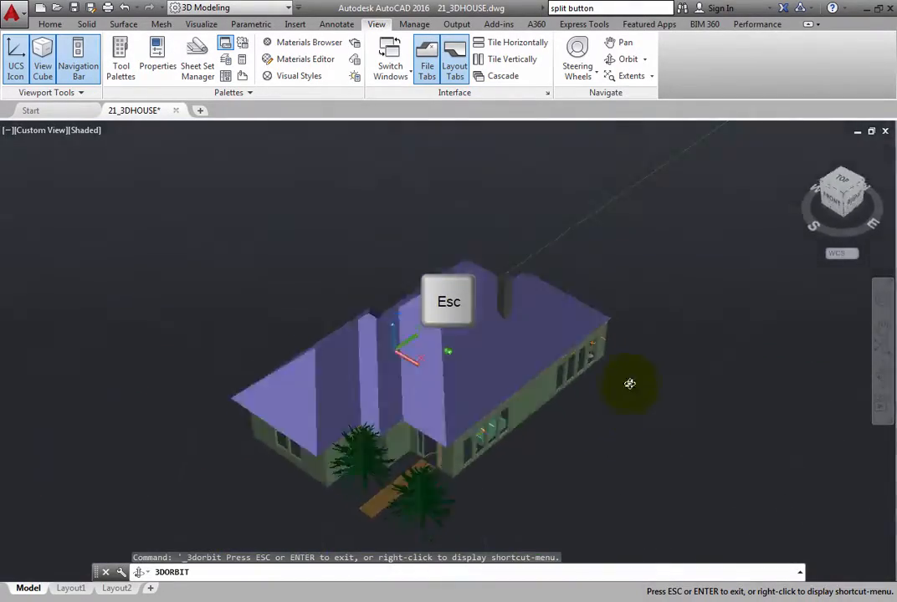
drag(630, 383, 635, 404)
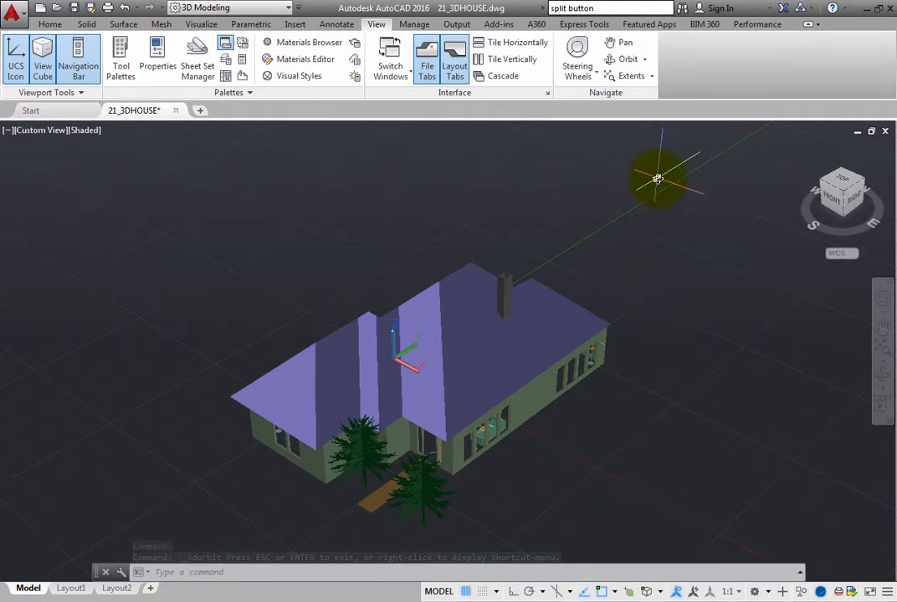
mouse_move(627, 58)
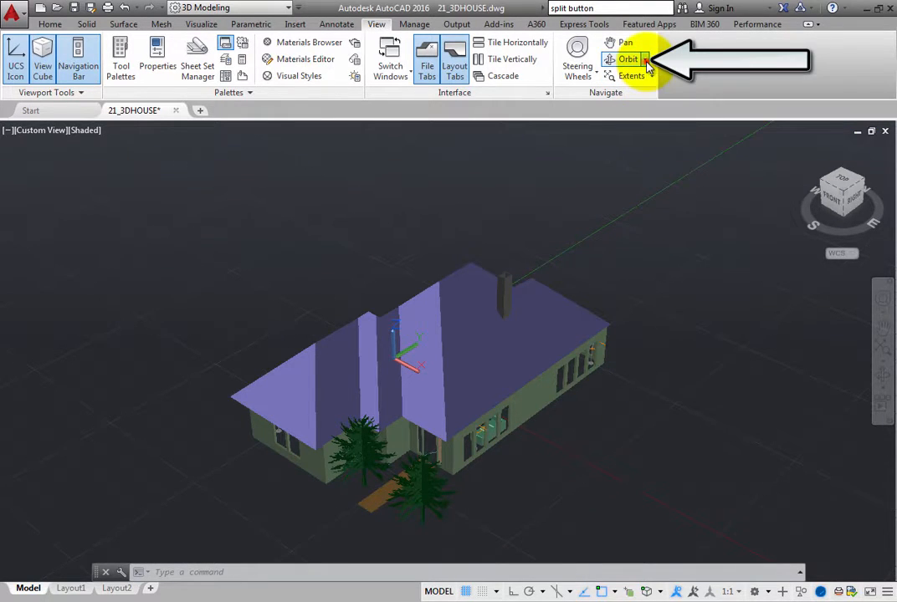
Step: Choose Free Orbit from the Orbit drop-down so the arcball surrounds the house
click(644, 59)
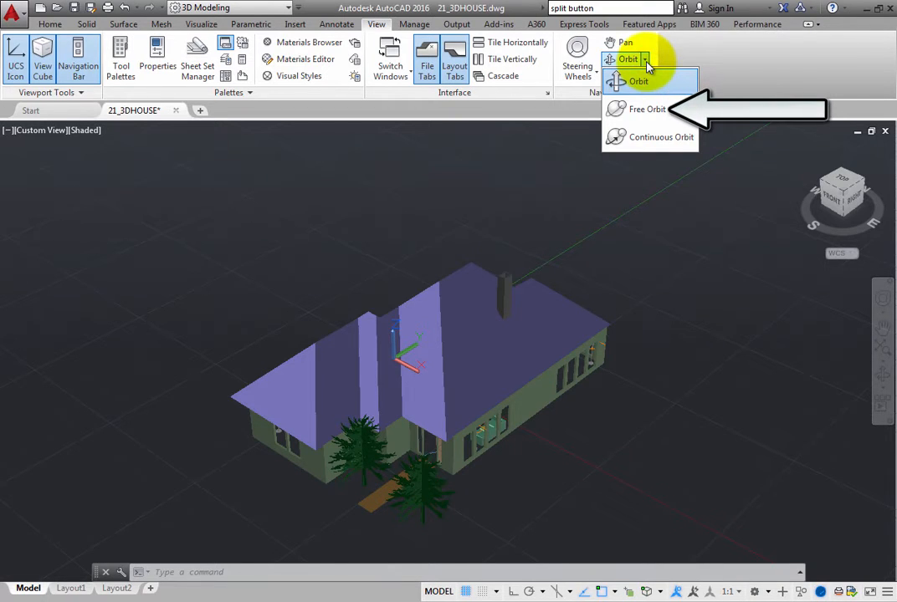
mouse_move(646, 109)
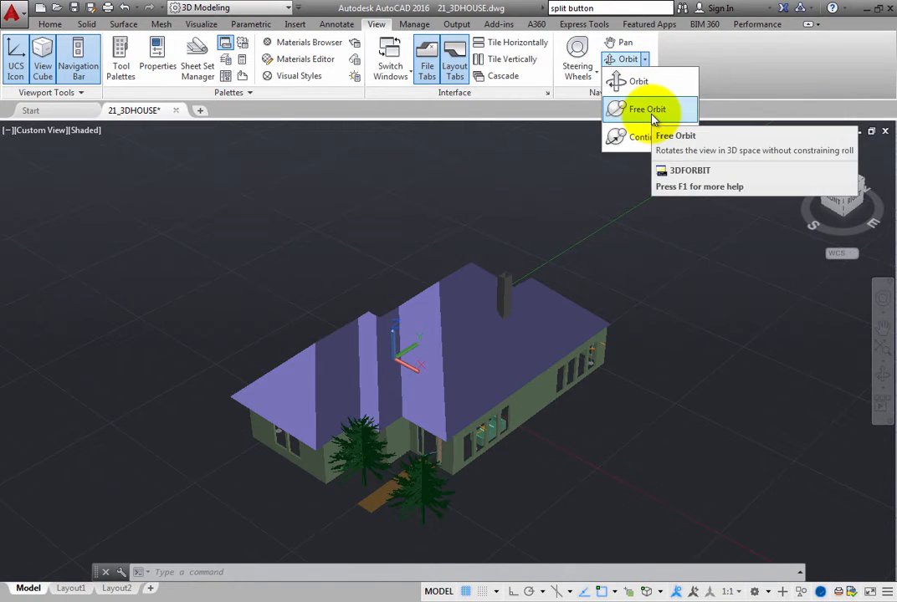
click(646, 109)
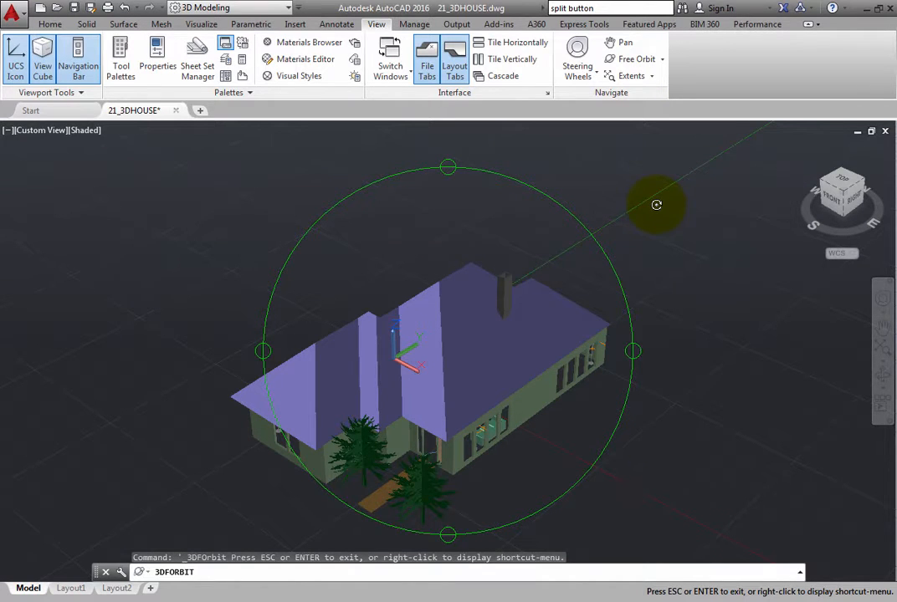
mouse_move(651, 202)
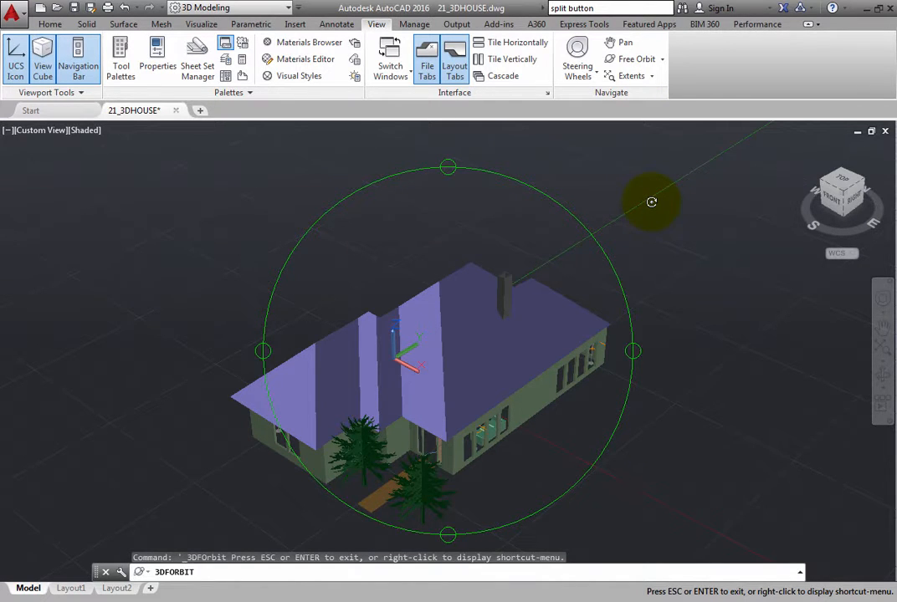
mouse_move(709, 394)
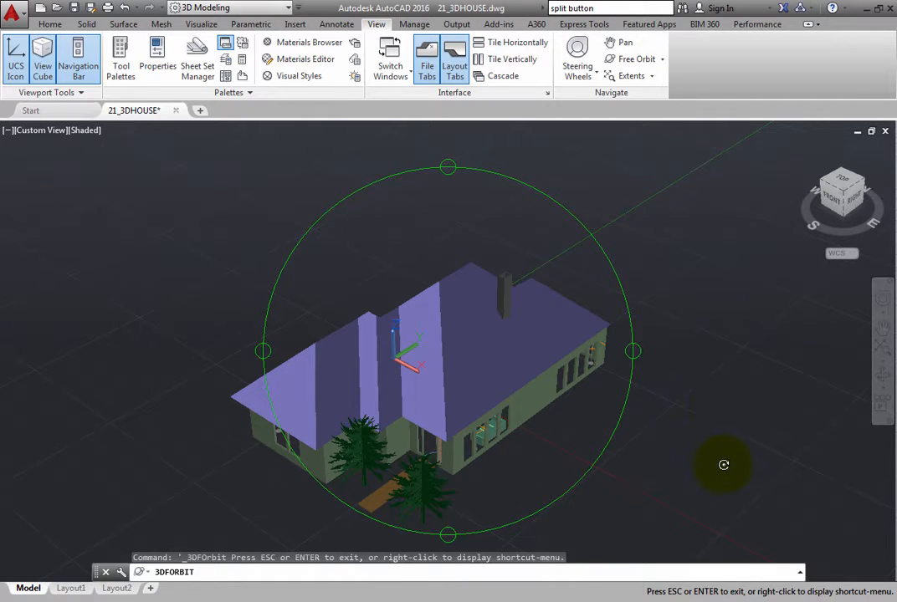
mouse_move(713, 500)
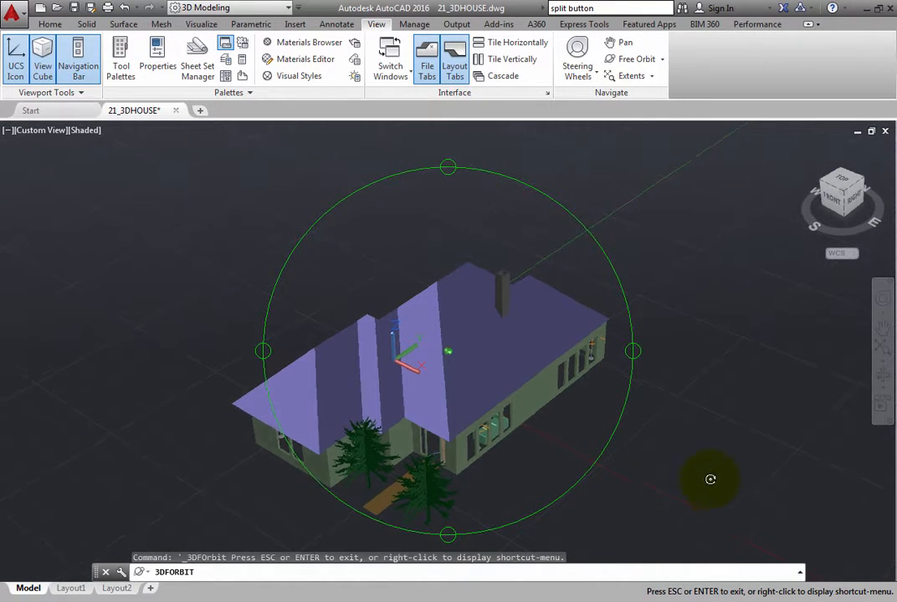
Step: Tumble the house freely between overhead, underside, floor-plan and ground-level side views
drag(711, 480, 340, 374)
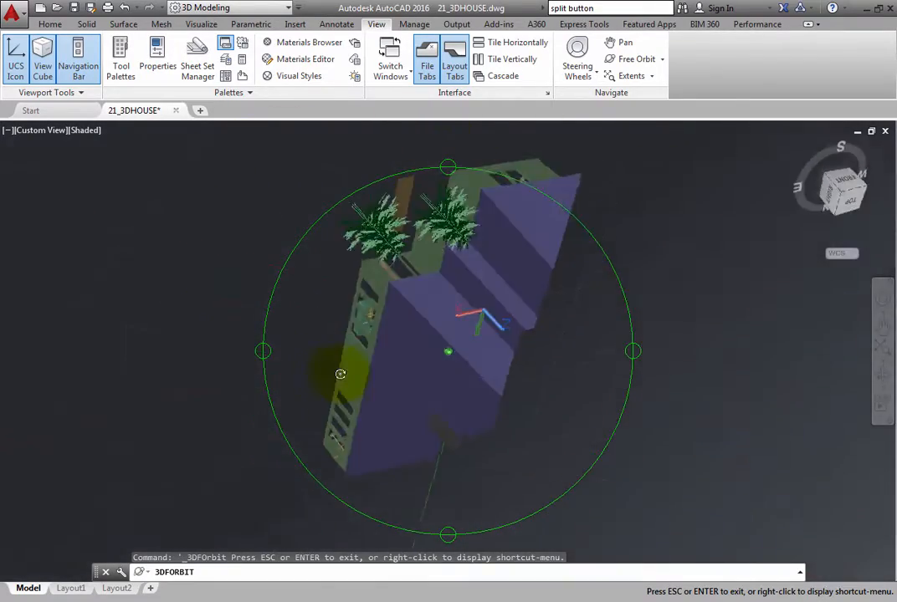
drag(340, 374, 580, 418)
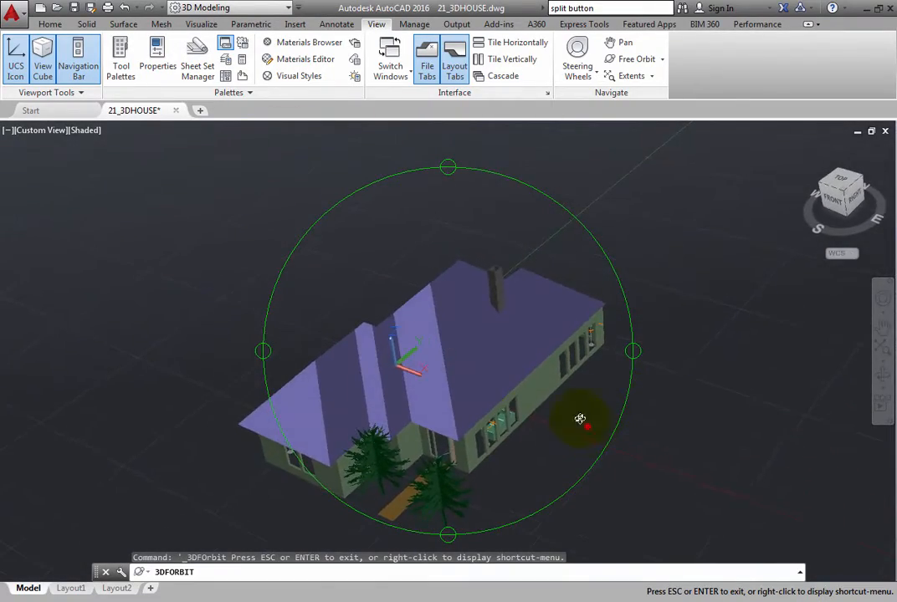
drag(580, 418, 509, 322)
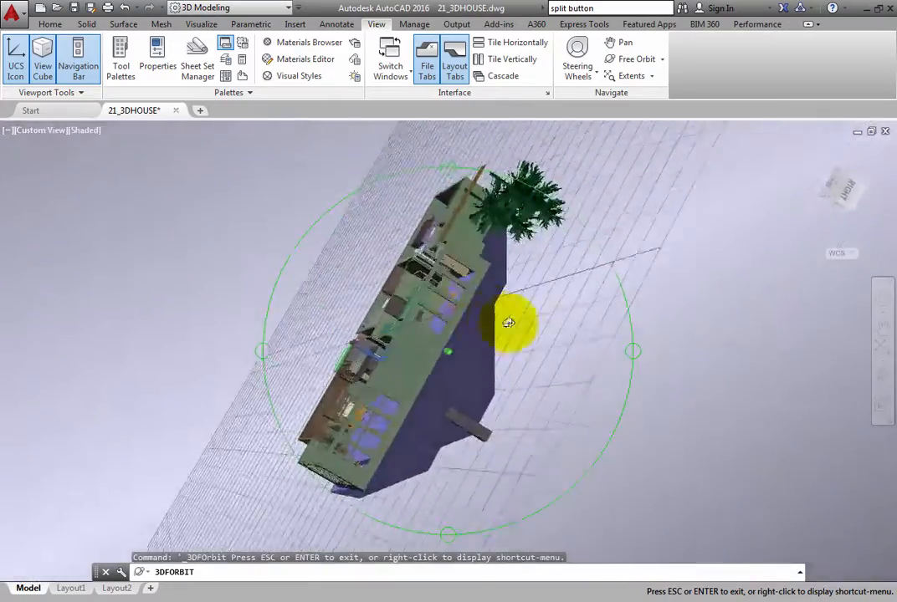
drag(508, 323, 291, 361)
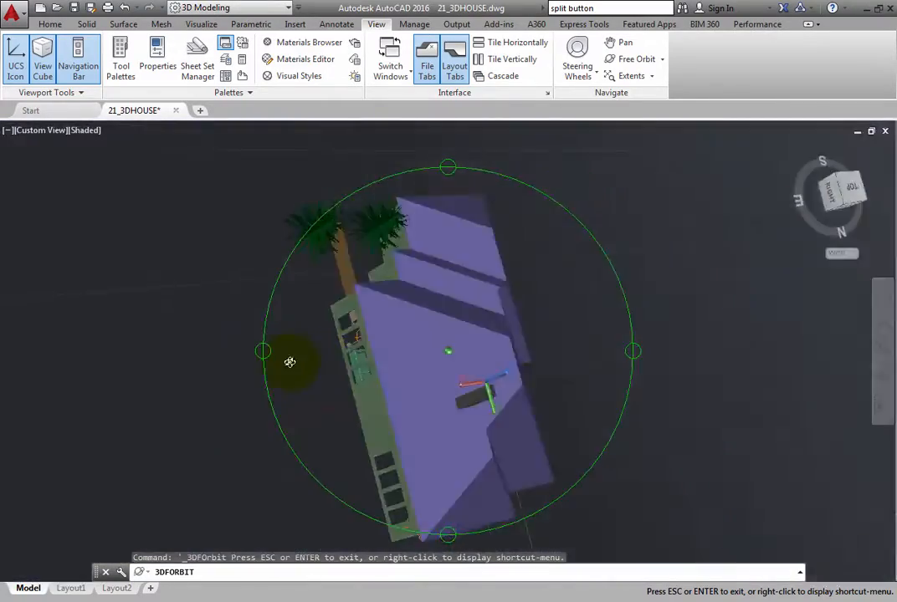
drag(291, 362, 291, 470)
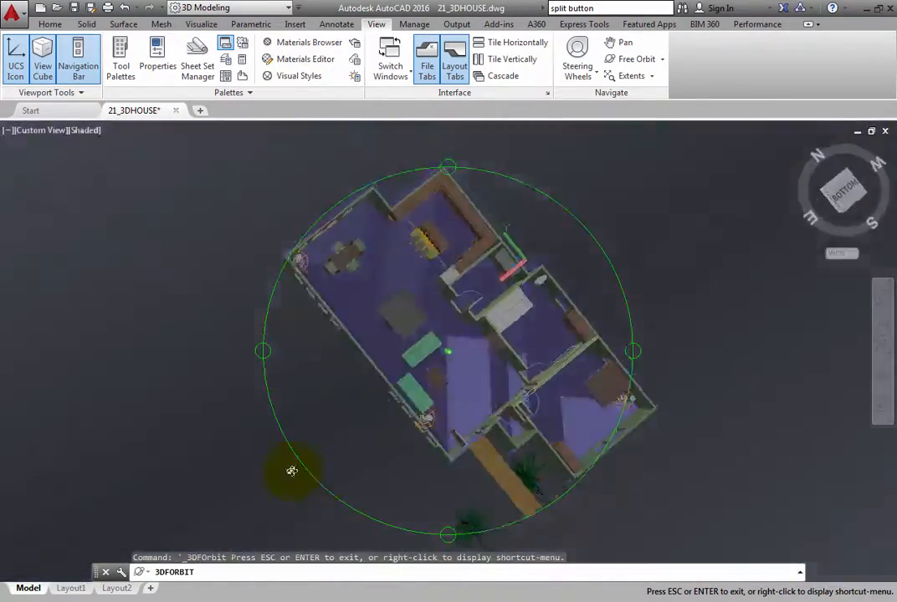
drag(292, 470, 580, 186)
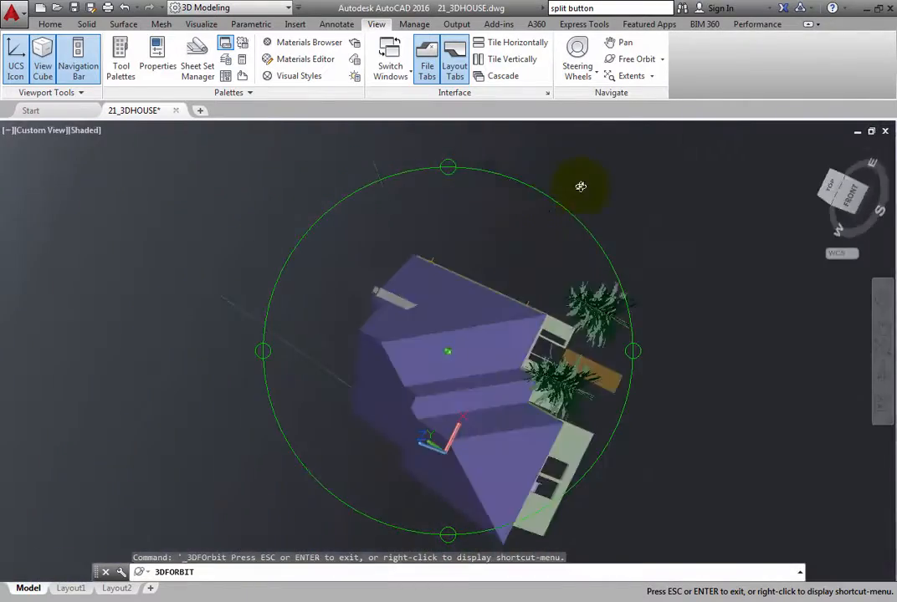
drag(581, 186, 685, 375)
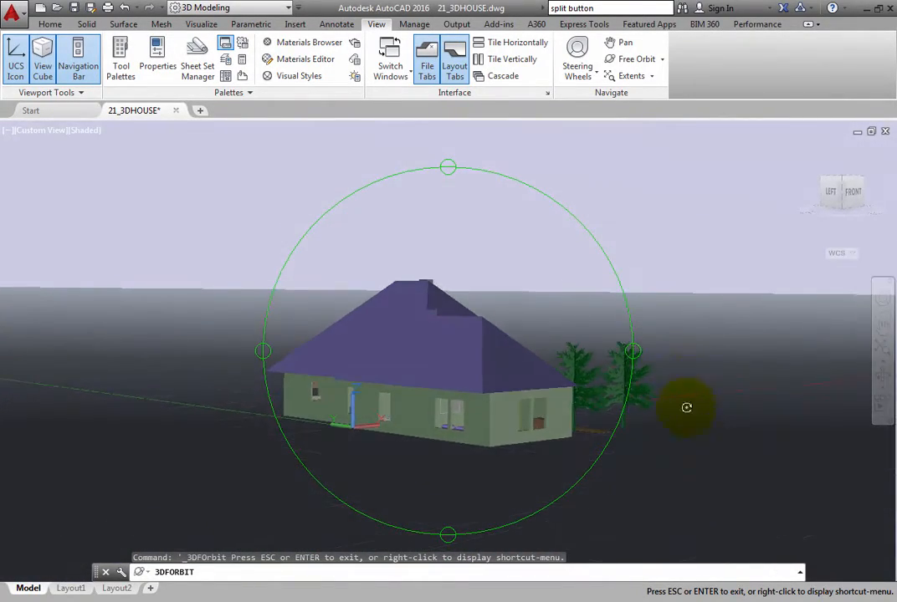
drag(686, 407, 680, 429)
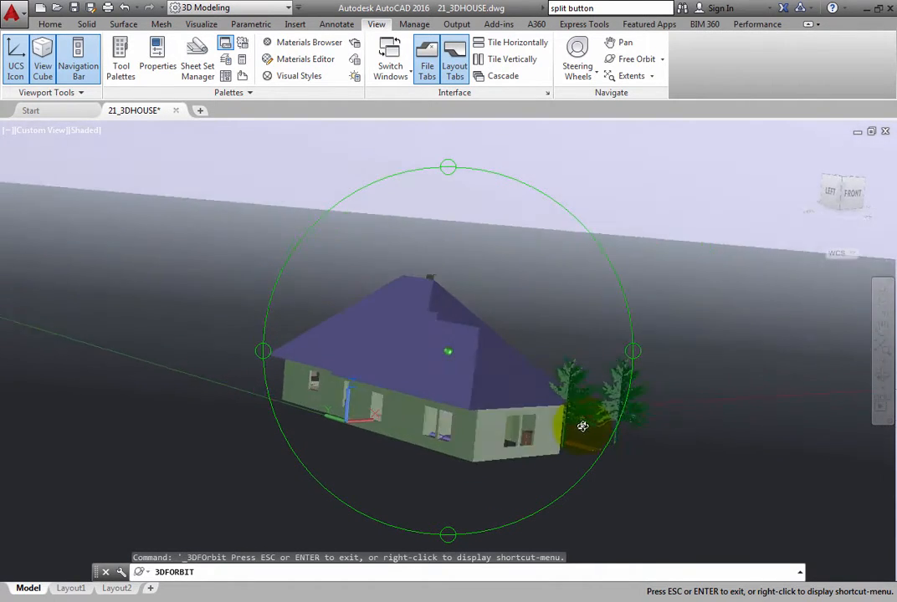
drag(583, 426, 681, 391)
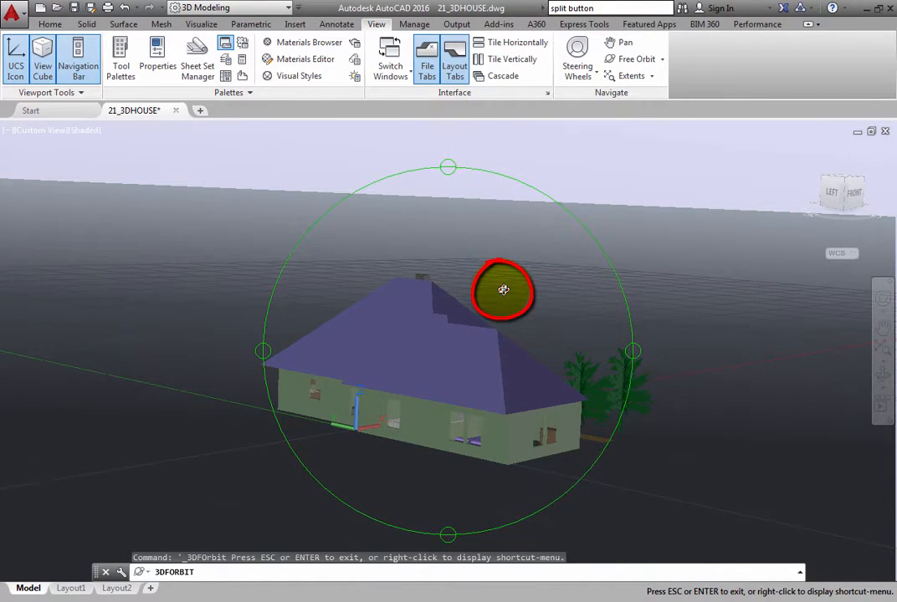
Step: Swing the viewpoint over the roof, underneath, to the back and upside down
drag(504, 289, 481, 290)
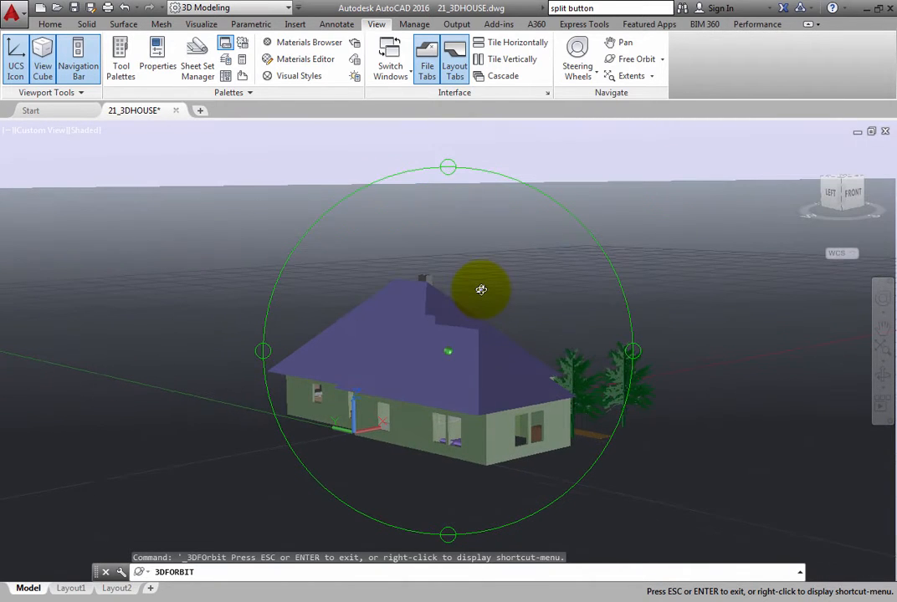
drag(482, 290, 458, 300)
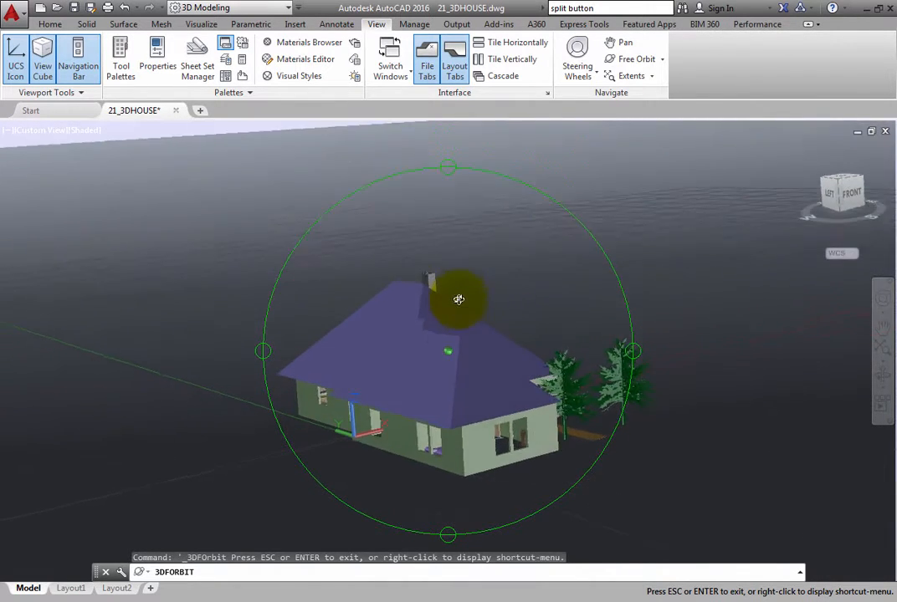
drag(458, 299, 409, 393)
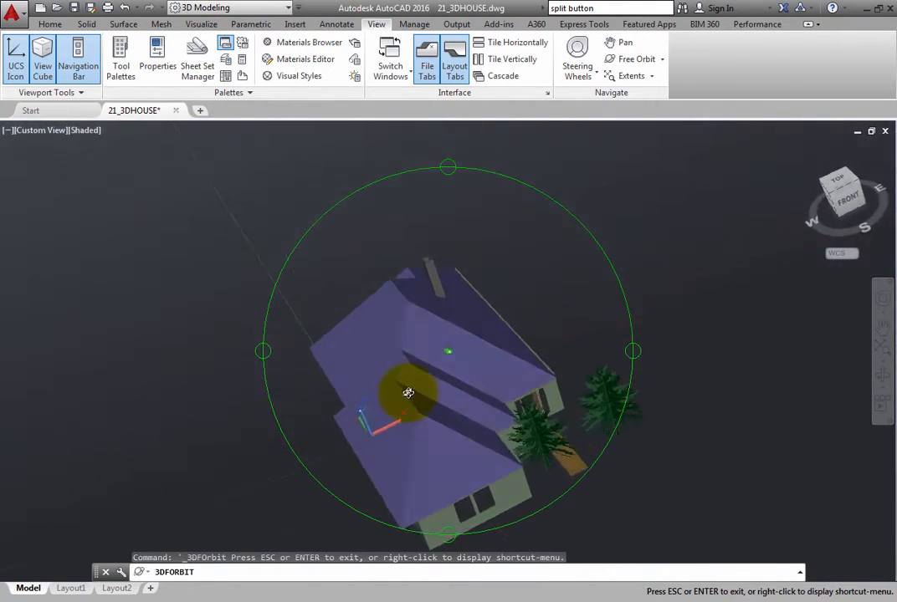
drag(409, 393, 561, 245)
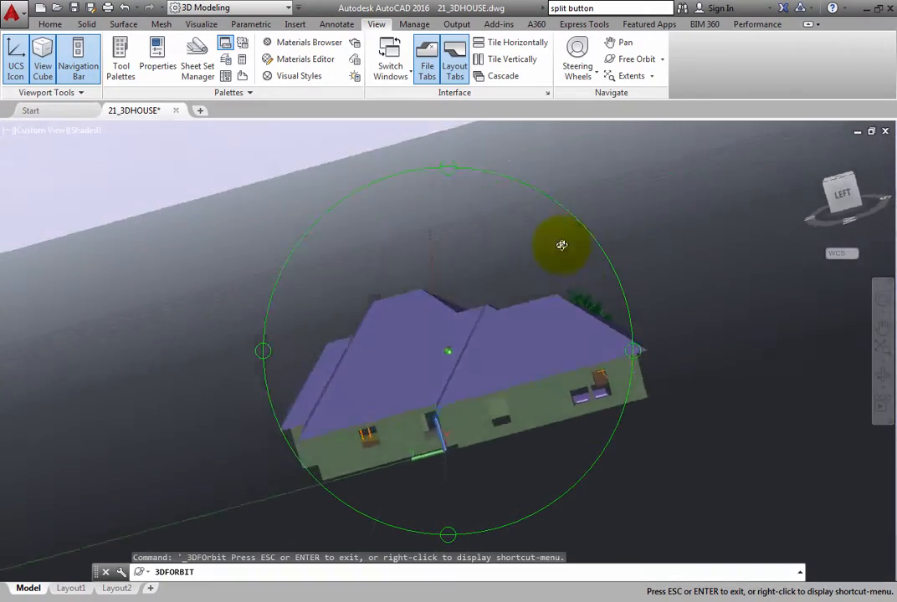
drag(562, 246, 489, 343)
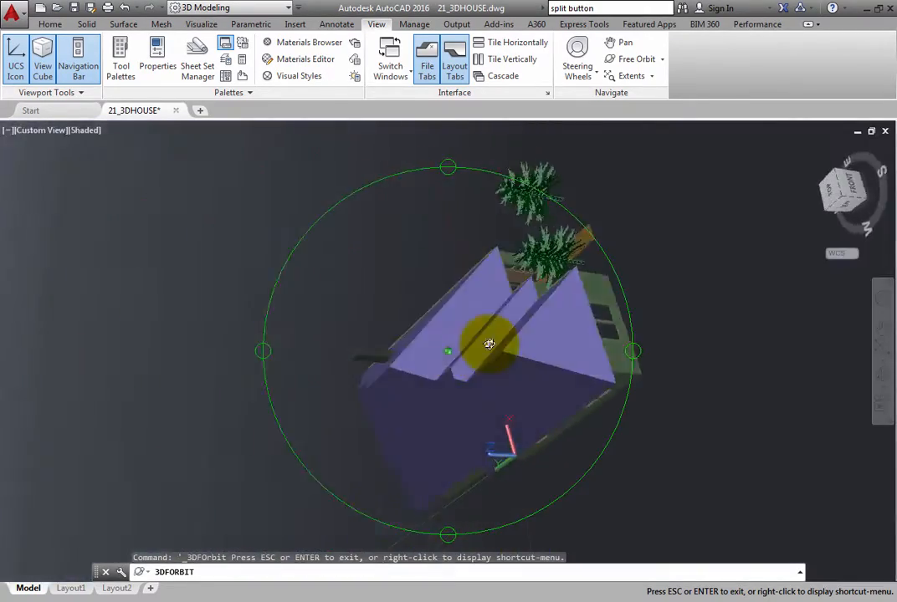
drag(490, 343, 541, 169)
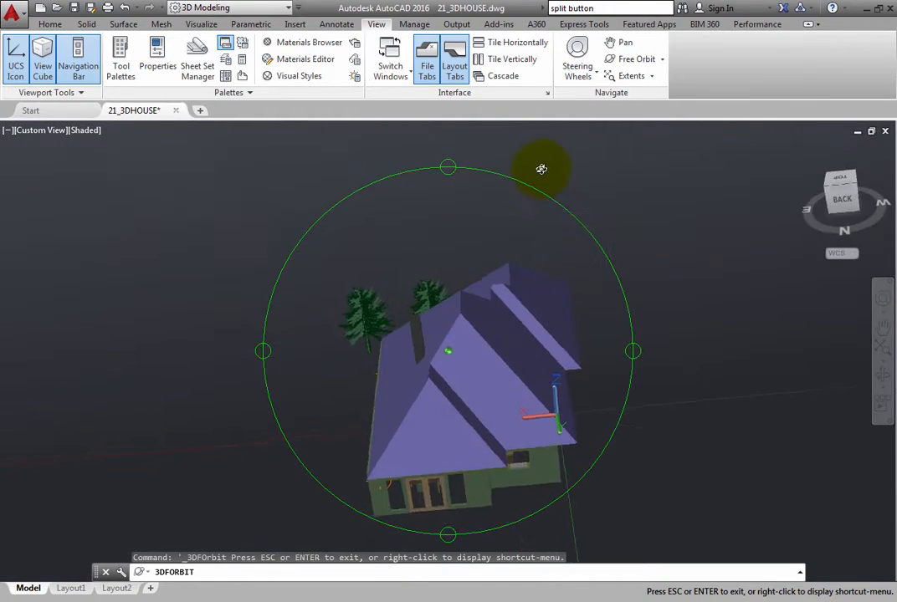
drag(541, 169, 579, 212)
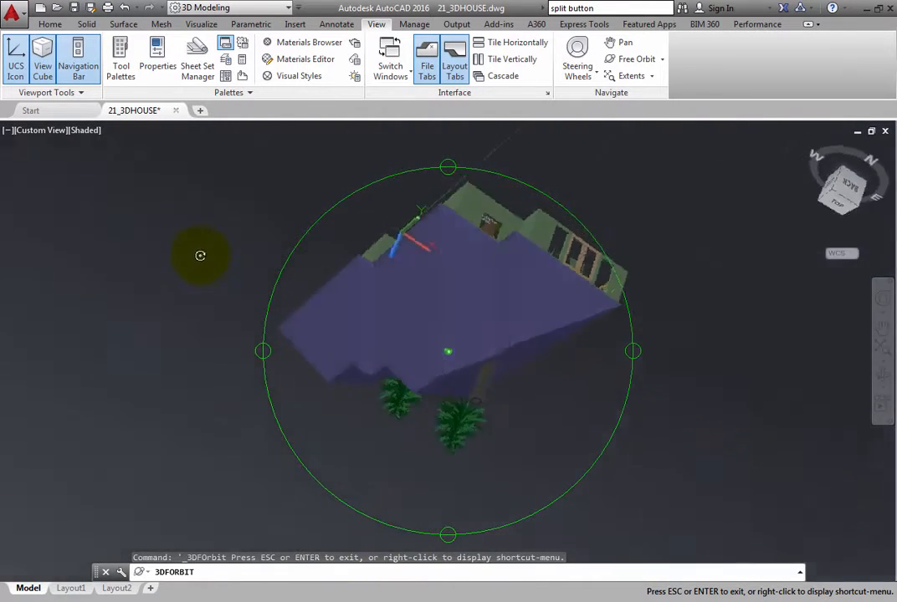
Step: Roll the house around the view centre and return to an upright view of the back roof
drag(200, 255, 693, 479)
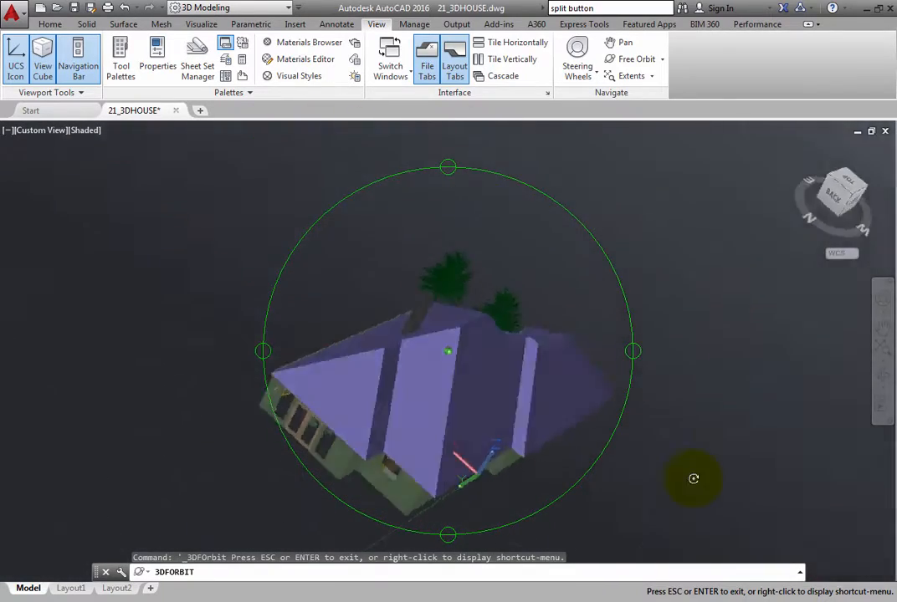
drag(693, 479, 779, 377)
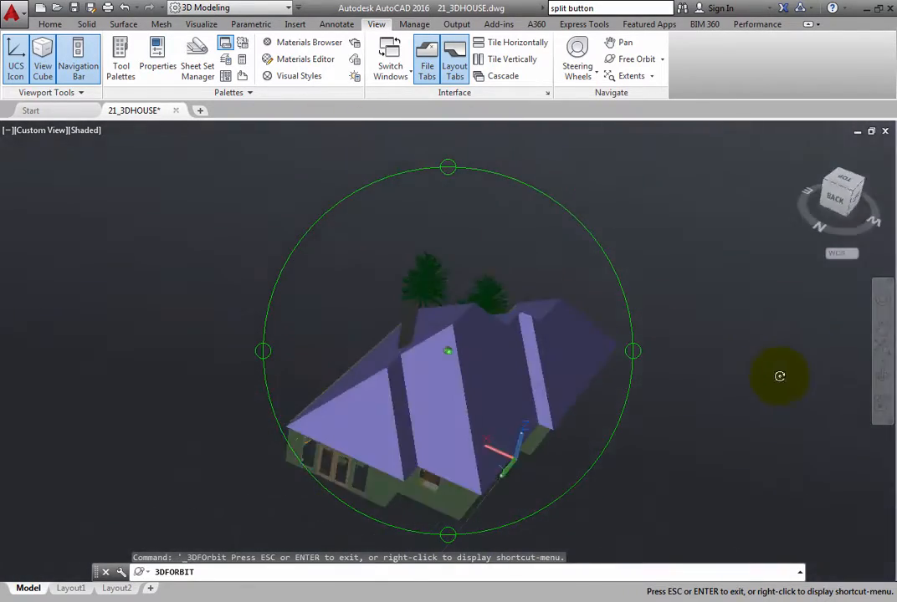
drag(780, 376, 438, 491)
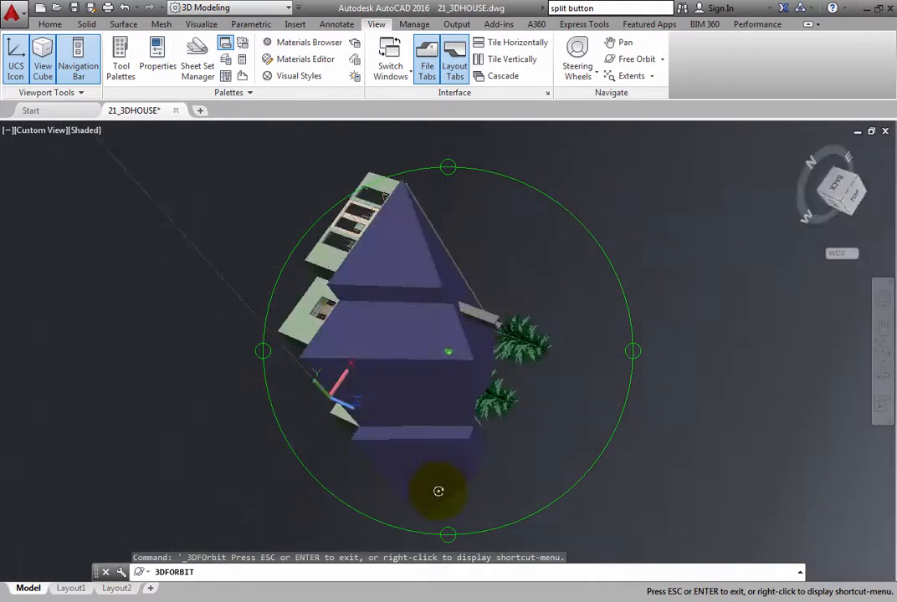
drag(438, 491, 692, 308)
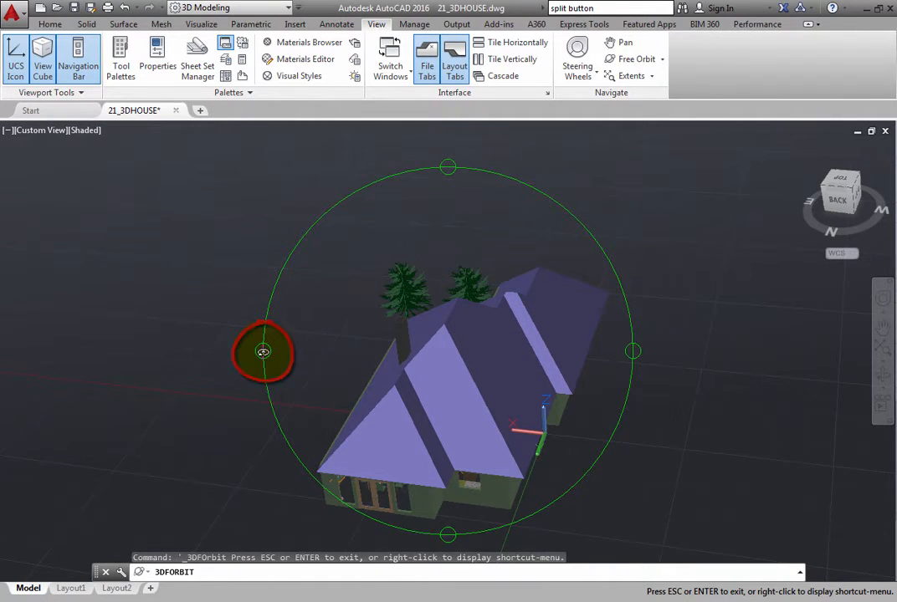
Step: Tip the house over about a single axis and back, then toward a top-down view, using the arcball quadrant circles
drag(263, 352, 519, 358)
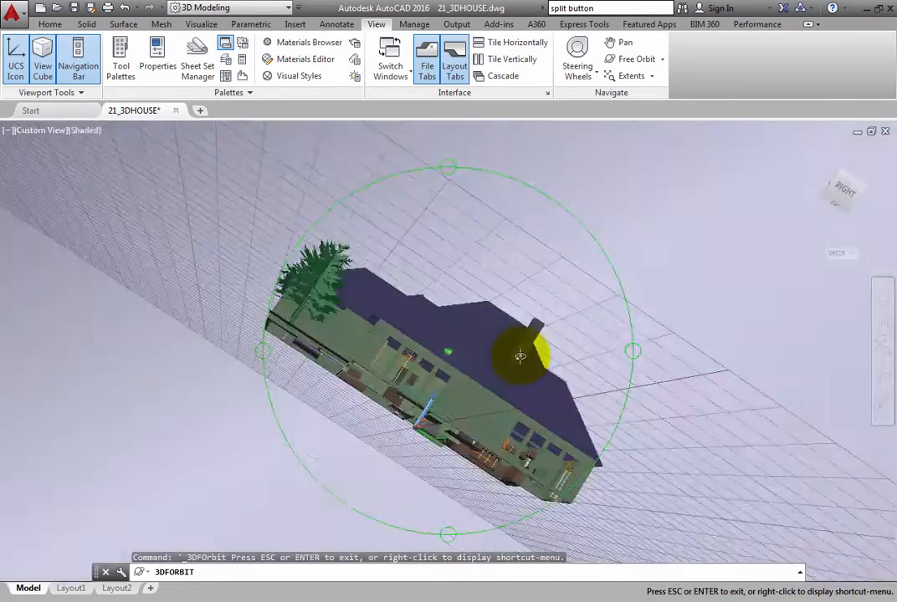
drag(520, 356, 652, 400)
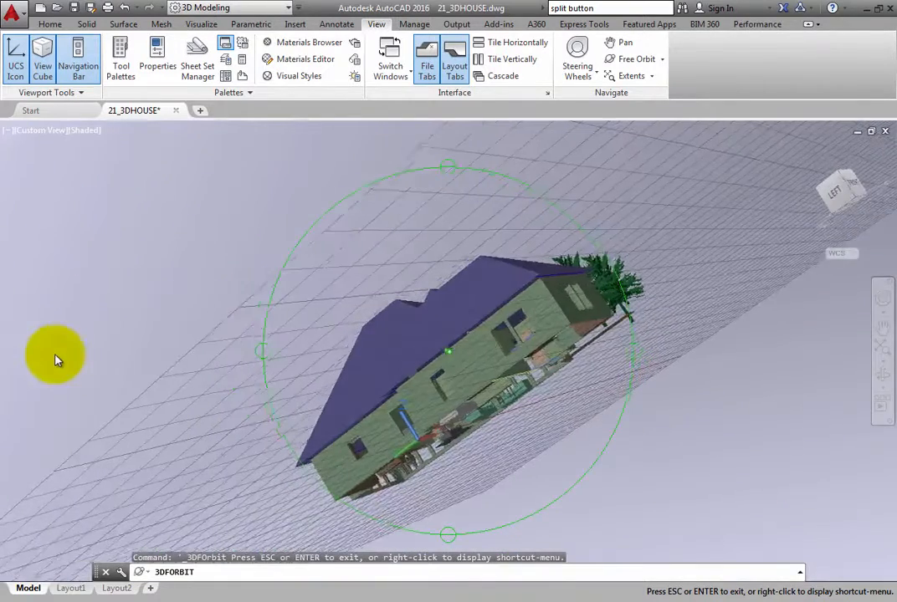
drag(54, 356, 271, 381)
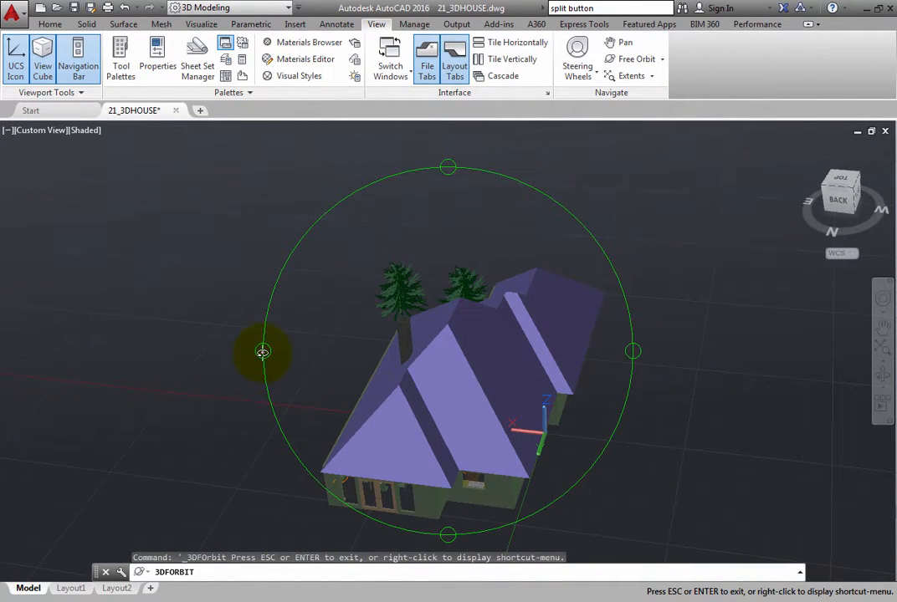
mouse_move(447, 165)
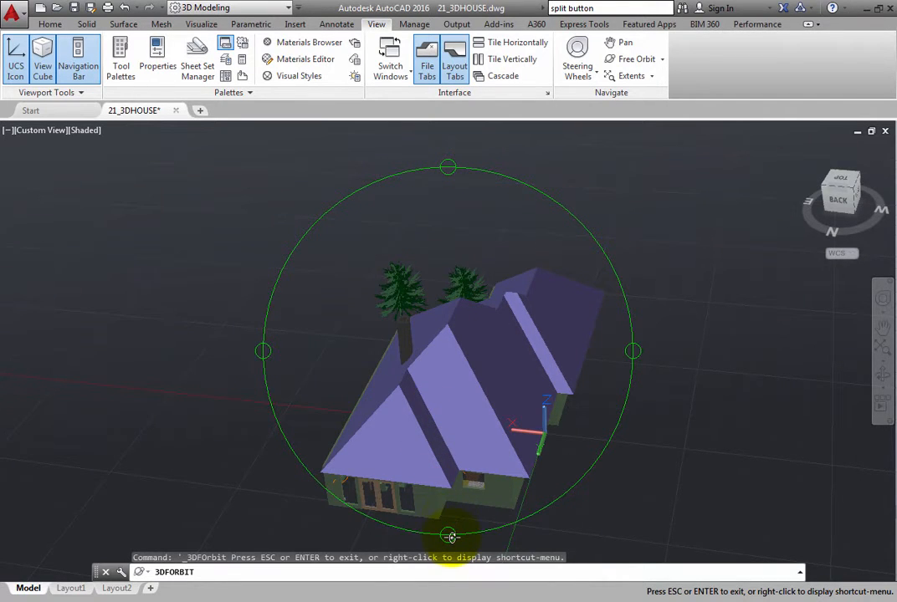
mouse_move(446, 185)
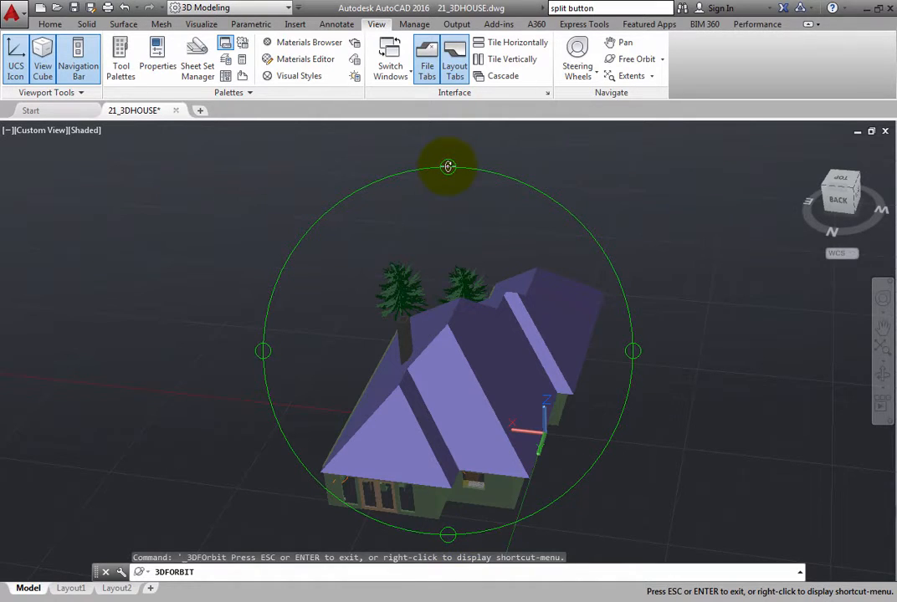
drag(448, 166, 447, 350)
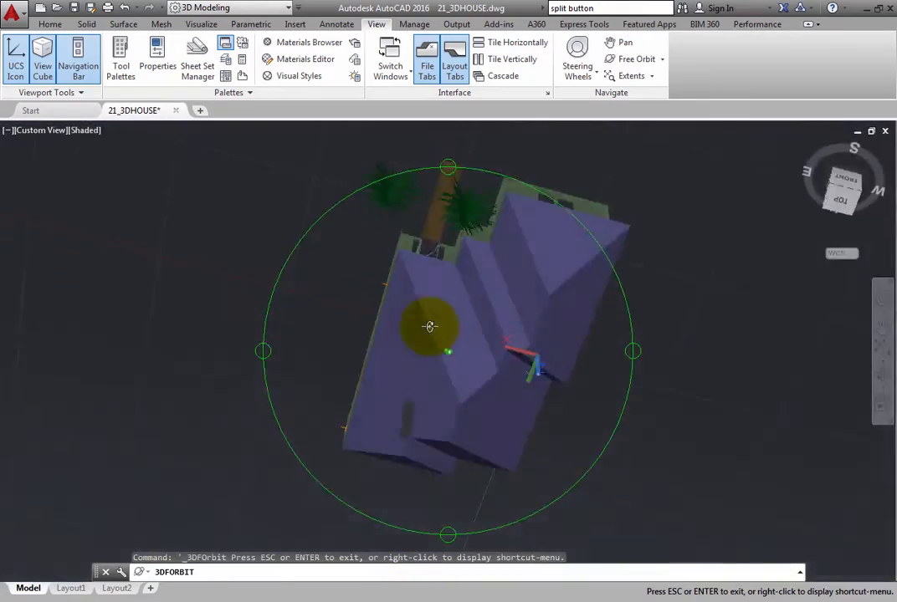
drag(431, 326, 432, 209)
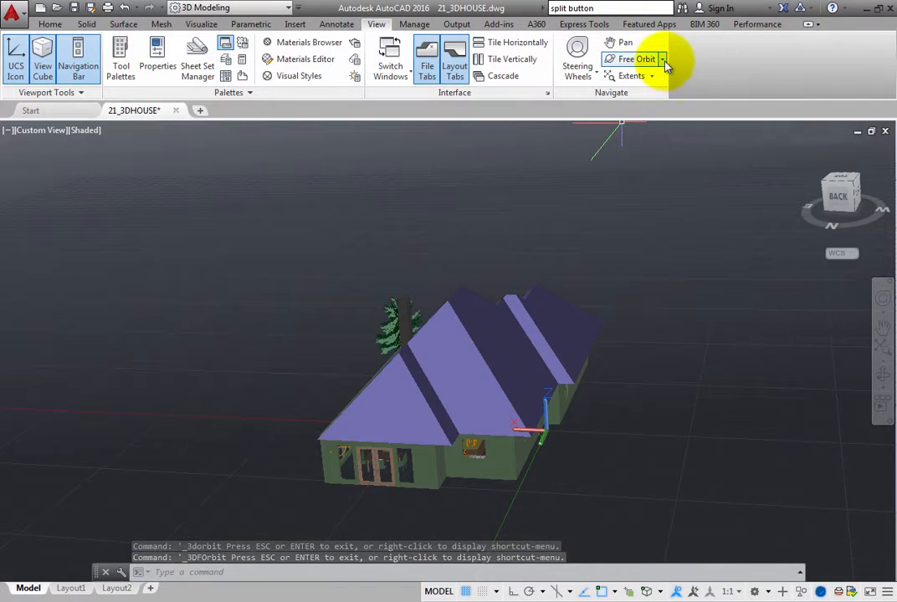
Step: Switch to Continuous Orbit and set the house spinning through underside and roof views
click(661, 58)
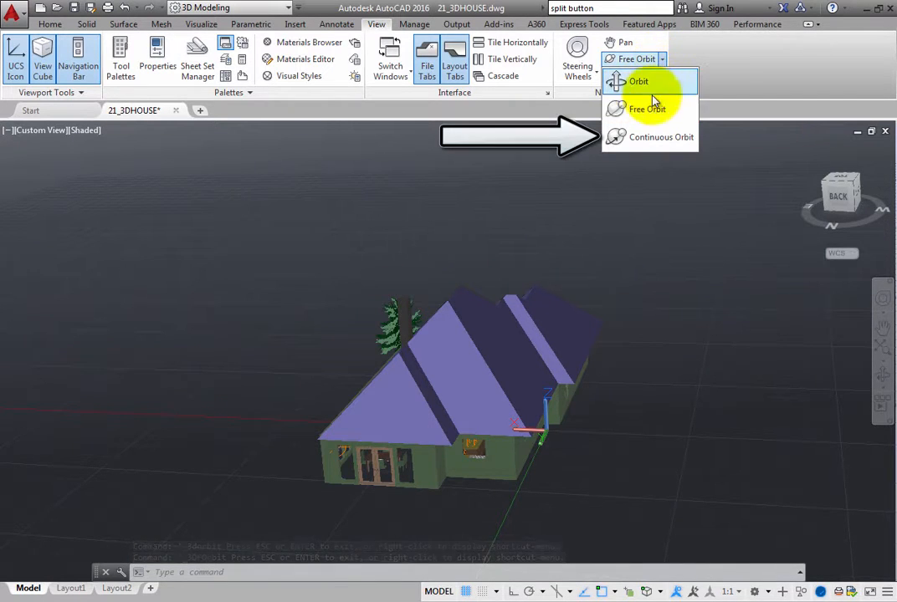
mouse_move(653, 138)
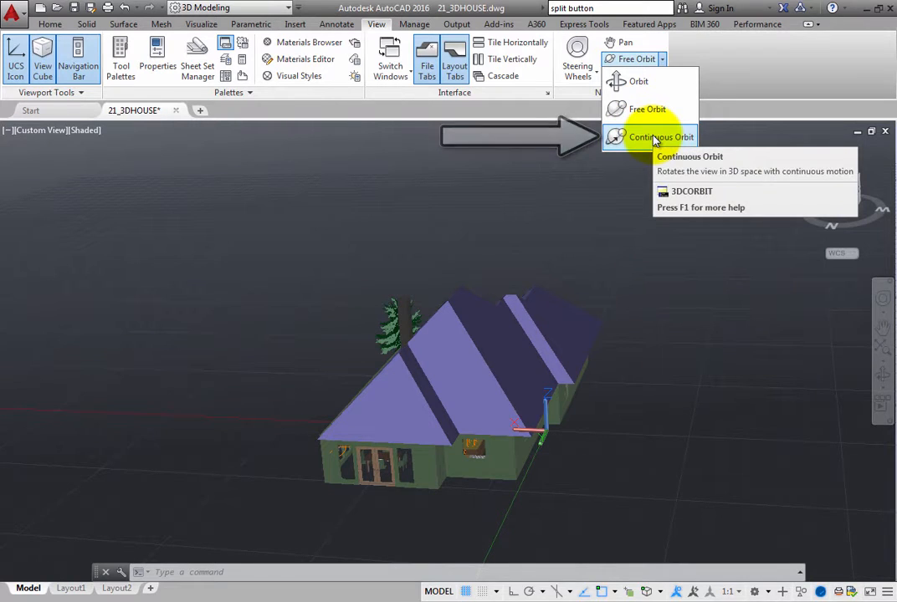
click(660, 137)
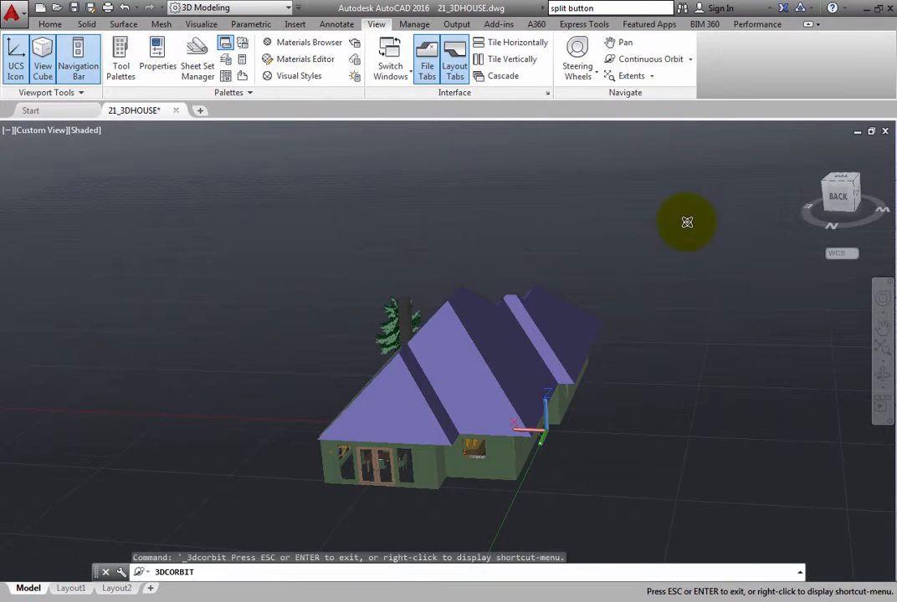
mouse_move(716, 195)
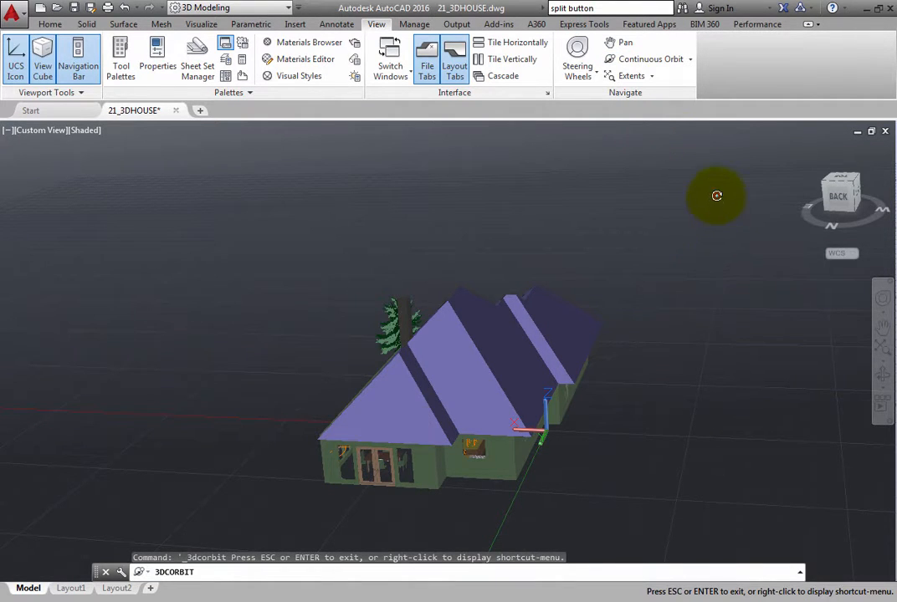
drag(717, 196, 103, 345)
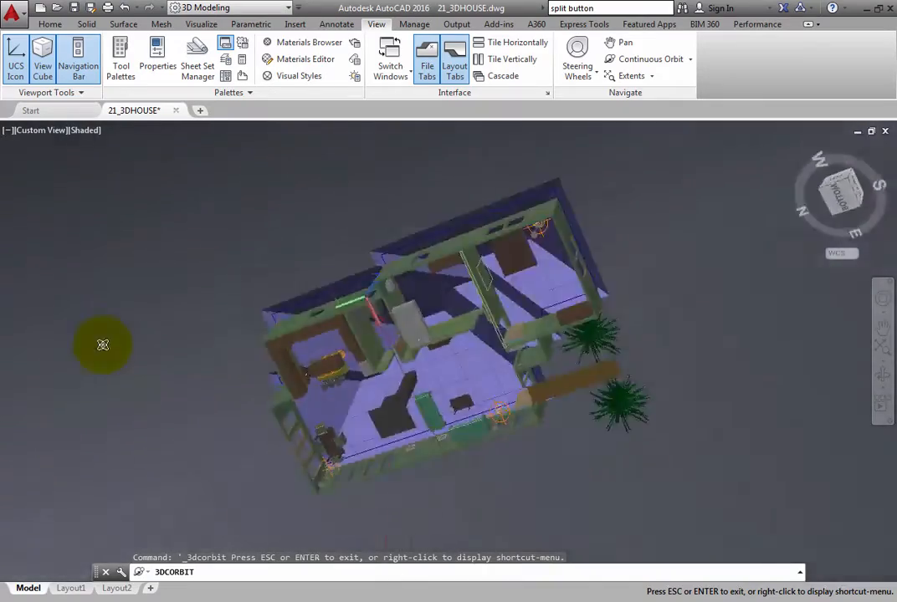
drag(103, 344, 710, 420)
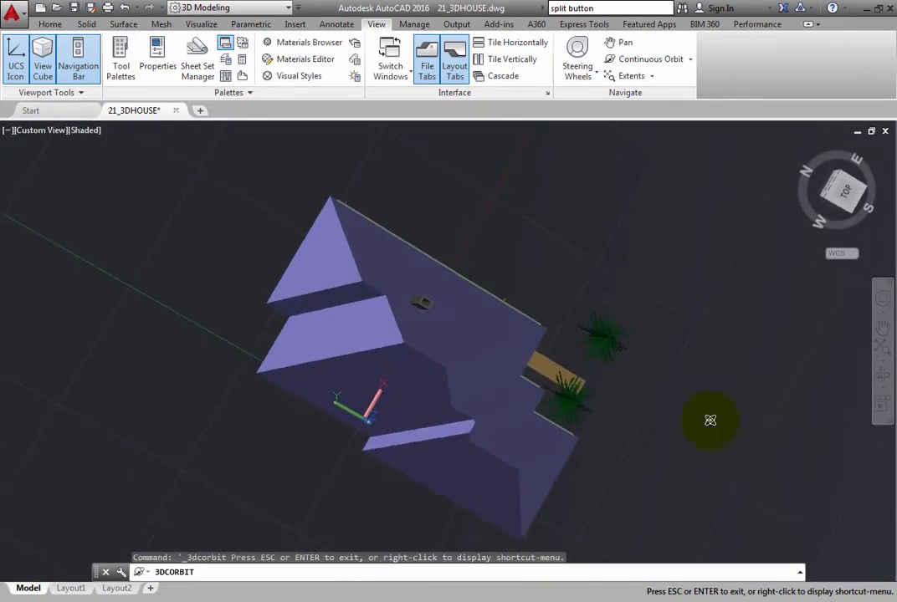
drag(710, 420, 248, 468)
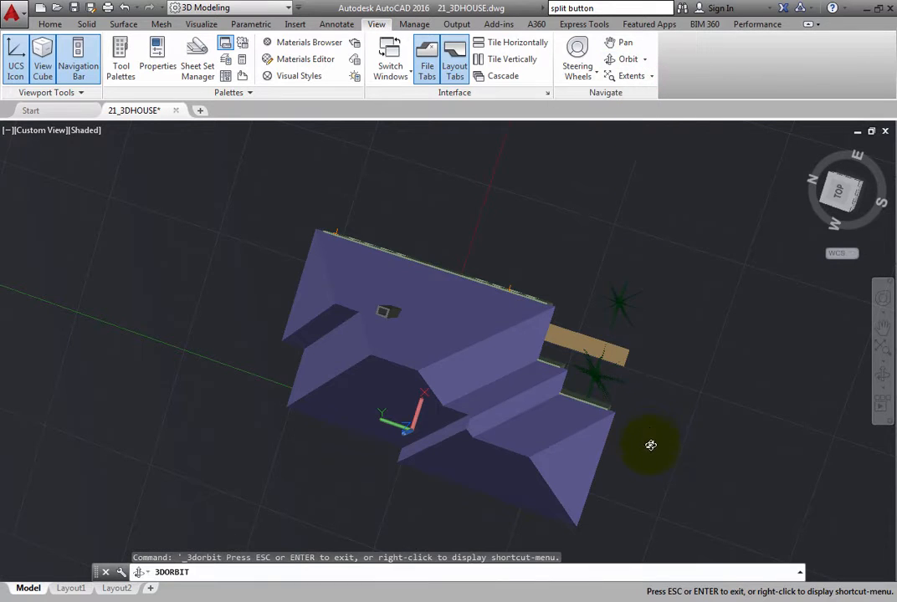
Step: Orbit to an elevated front-right view and switch to Parallel projection from the shortcut menu
drag(651, 445, 623, 358)
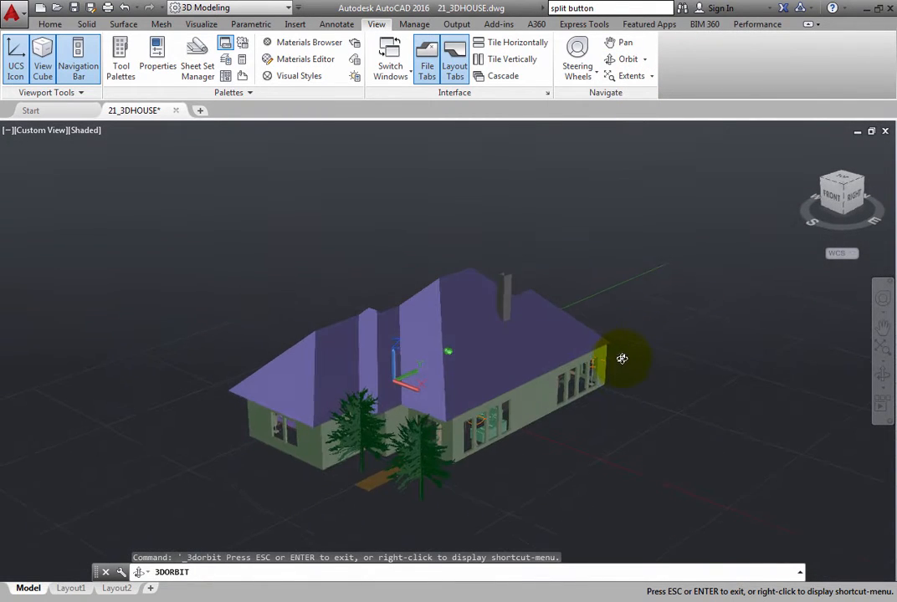
right_click(623, 358)
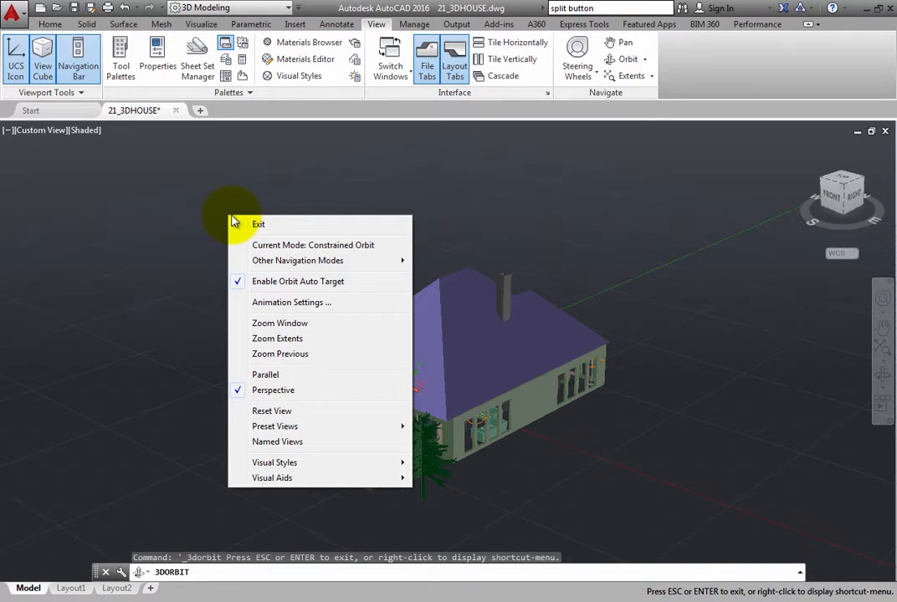
mouse_move(265, 375)
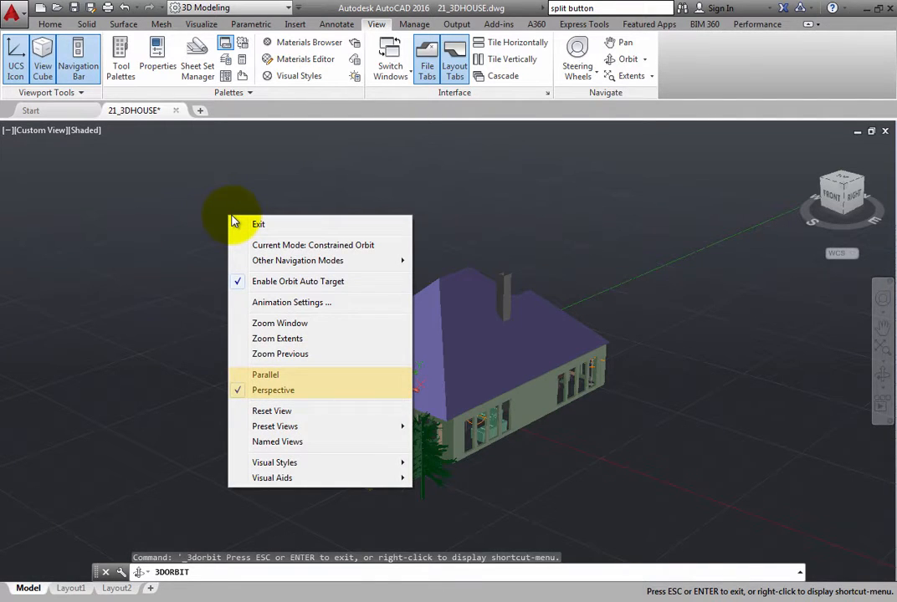
mouse_move(307, 391)
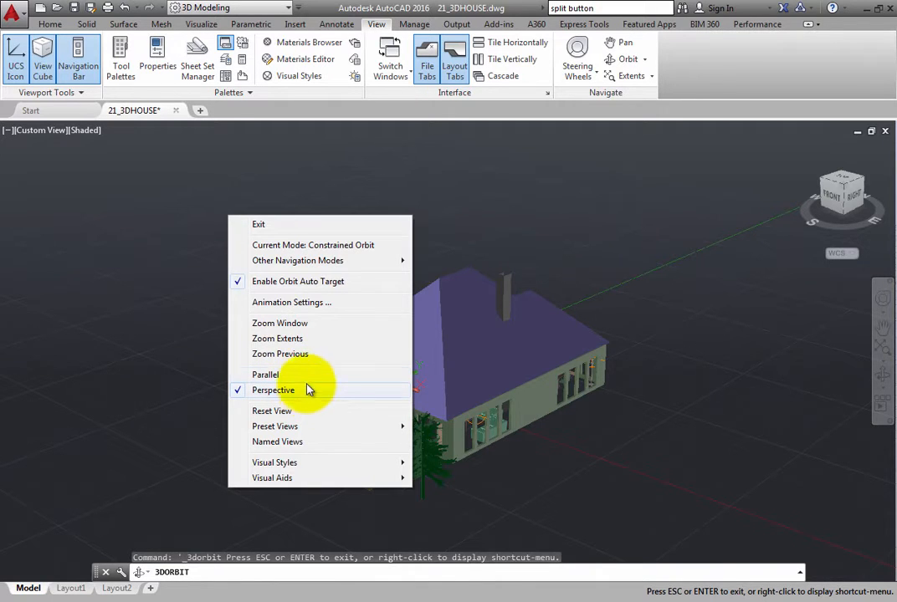
click(267, 375)
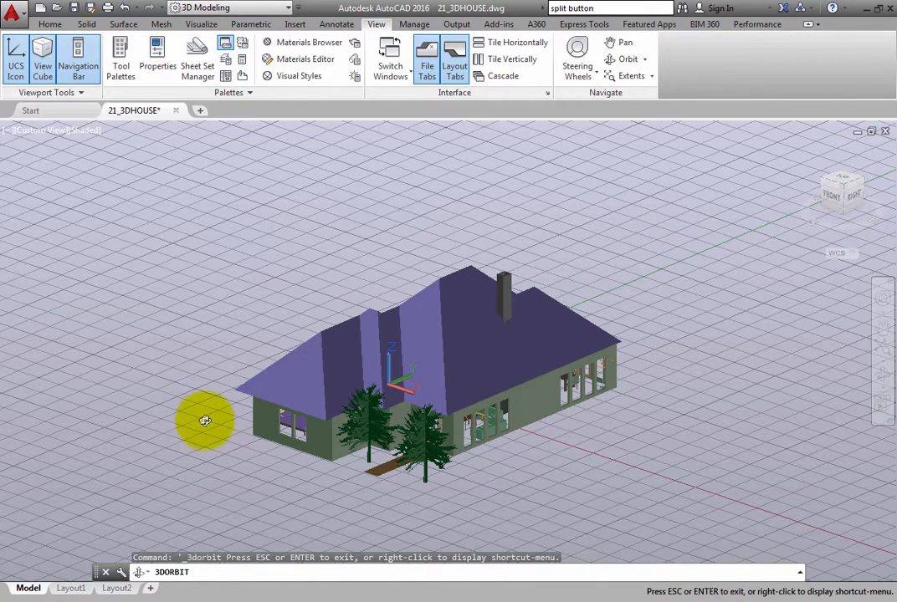
Step: Orbit the house horizontally around its vertical axis to its front and left sides
drag(205, 420, 305, 479)
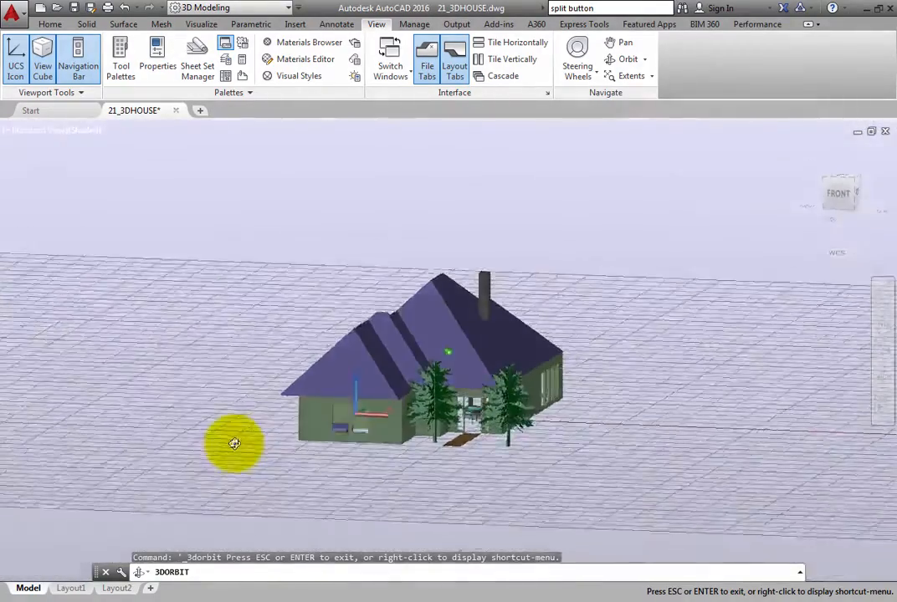
drag(235, 443, 206, 324)
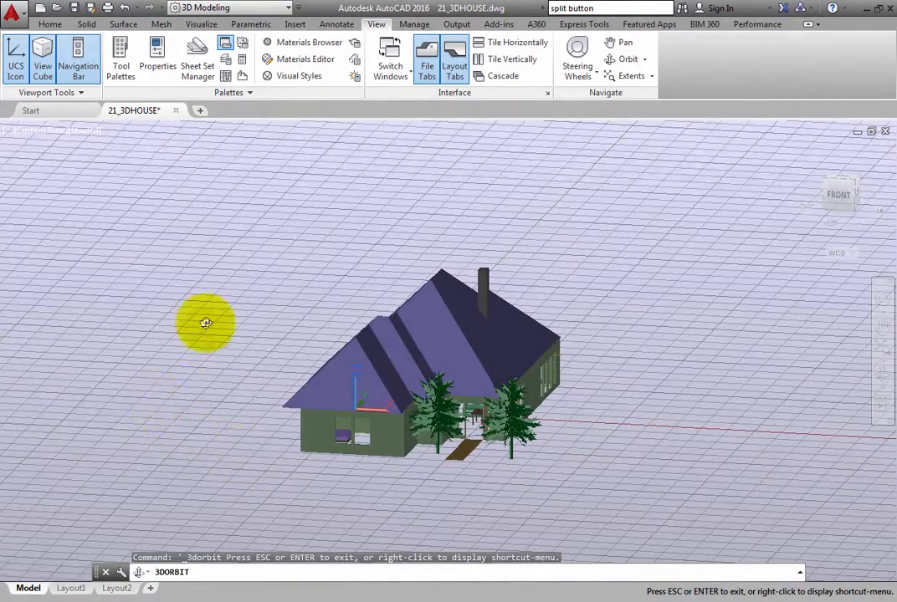
drag(205, 324, 244, 466)
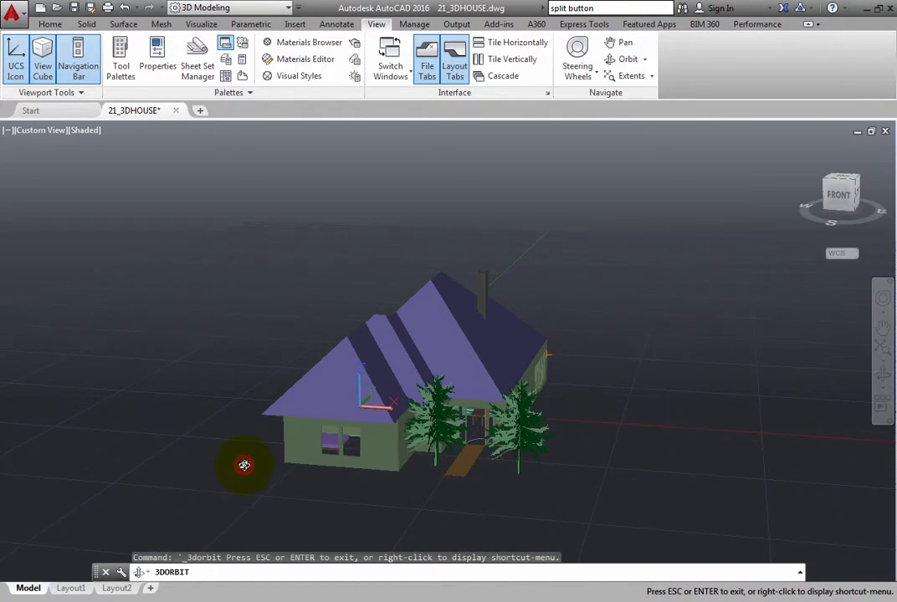
drag(244, 465, 220, 416)
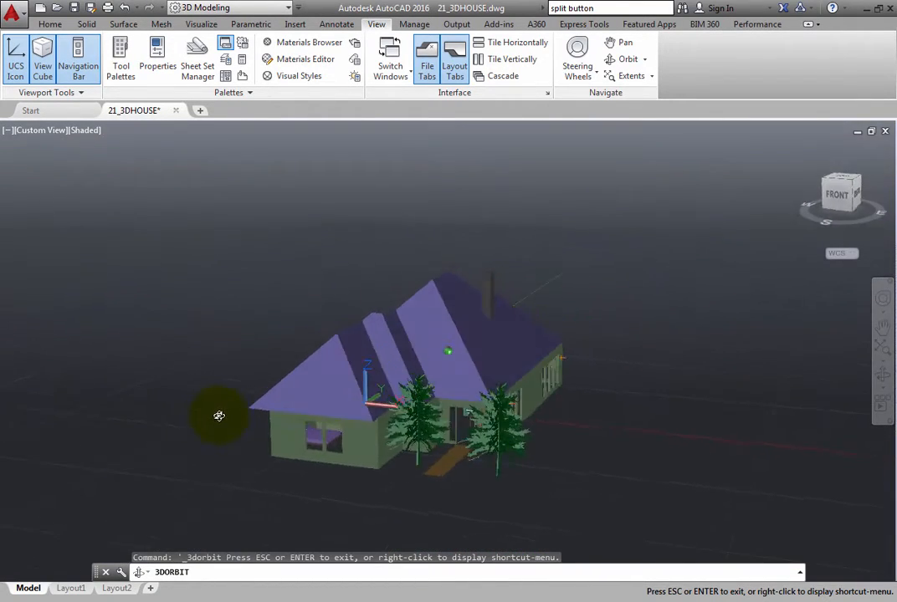
drag(220, 415, 299, 419)
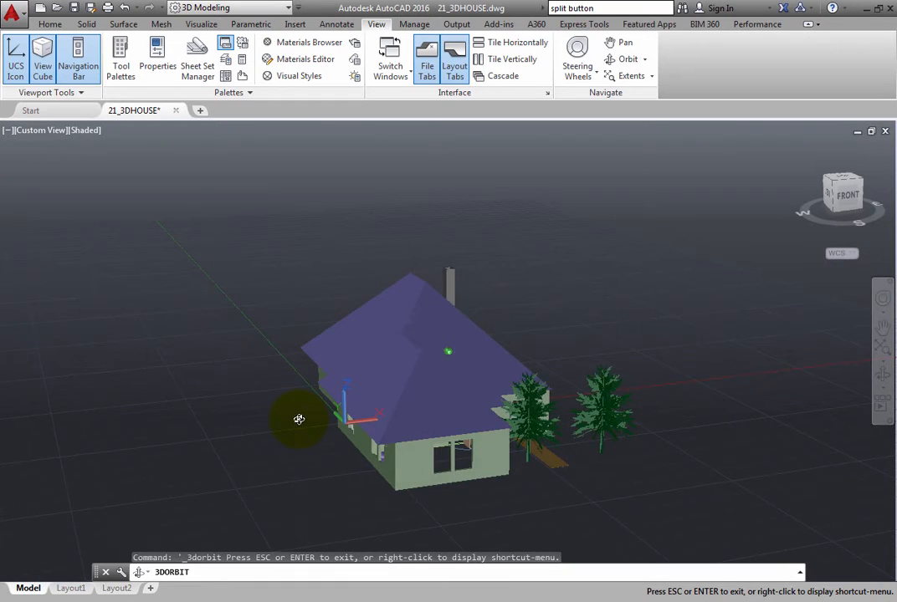
drag(298, 418, 235, 420)
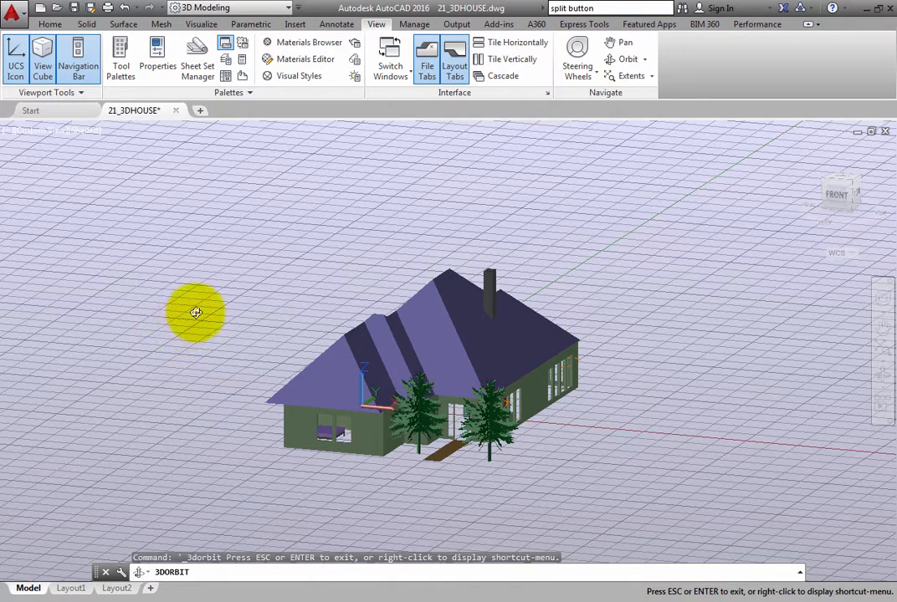
mouse_move(143, 188)
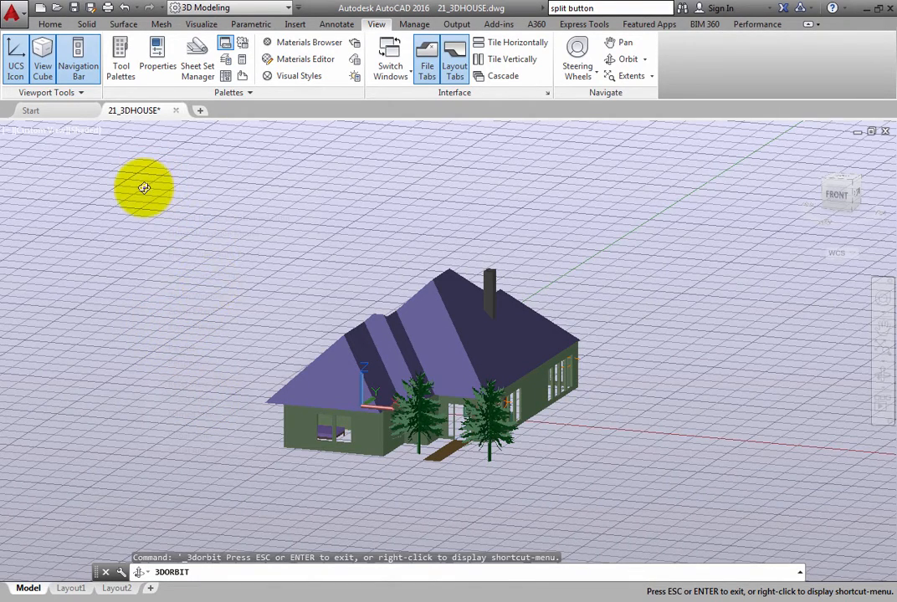
Step: Switch back to Perspective projection from the shortcut menu and orbit down to a low front view
right_click(144, 188)
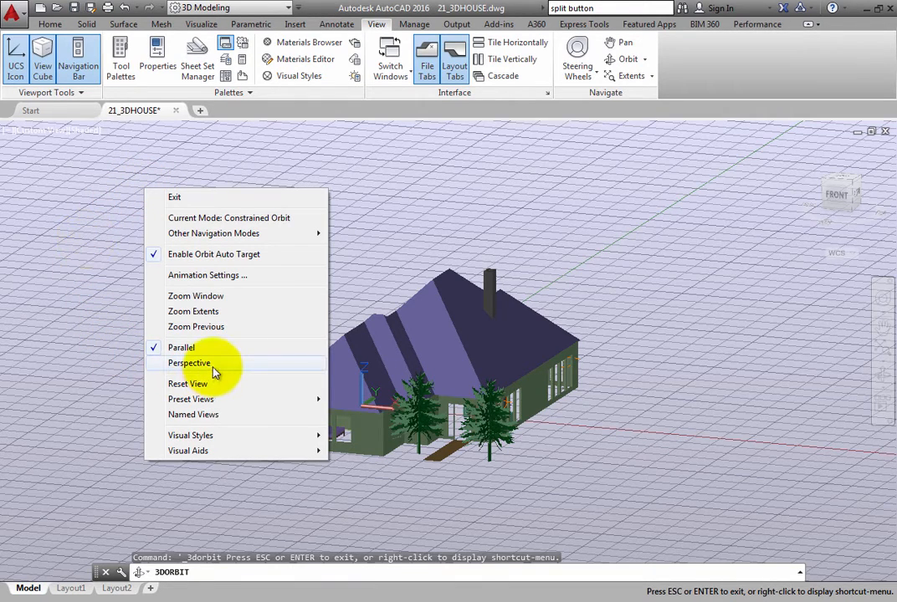
click(188, 362)
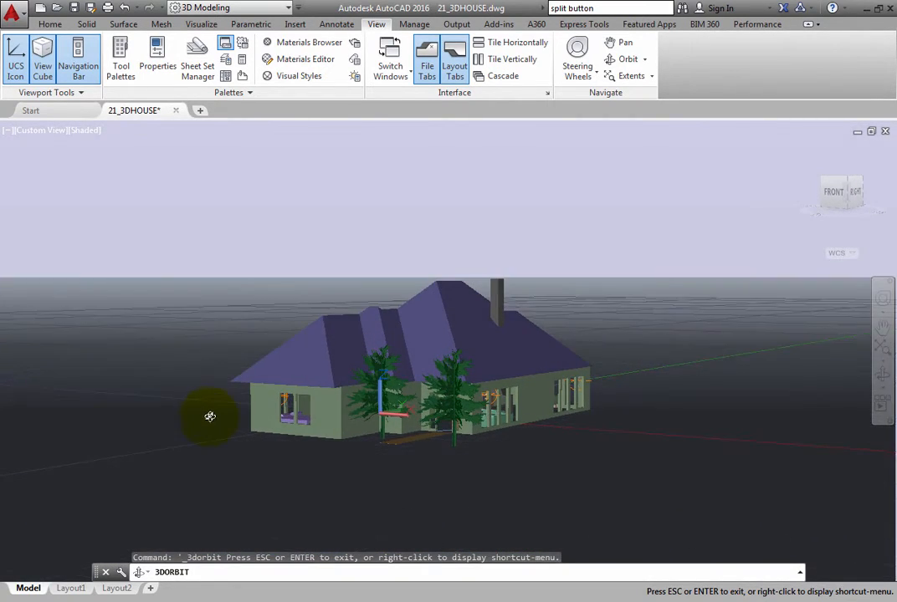
drag(210, 417, 182, 372)
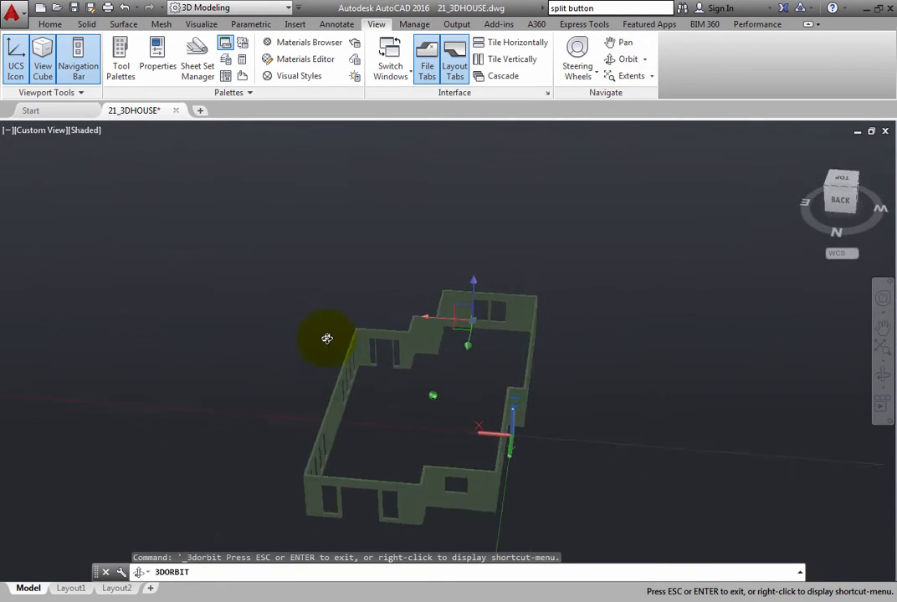
Step: Orbit the selected walls down to a side-on view, back up, and around to view them from the back-left
drag(326, 338, 363, 261)
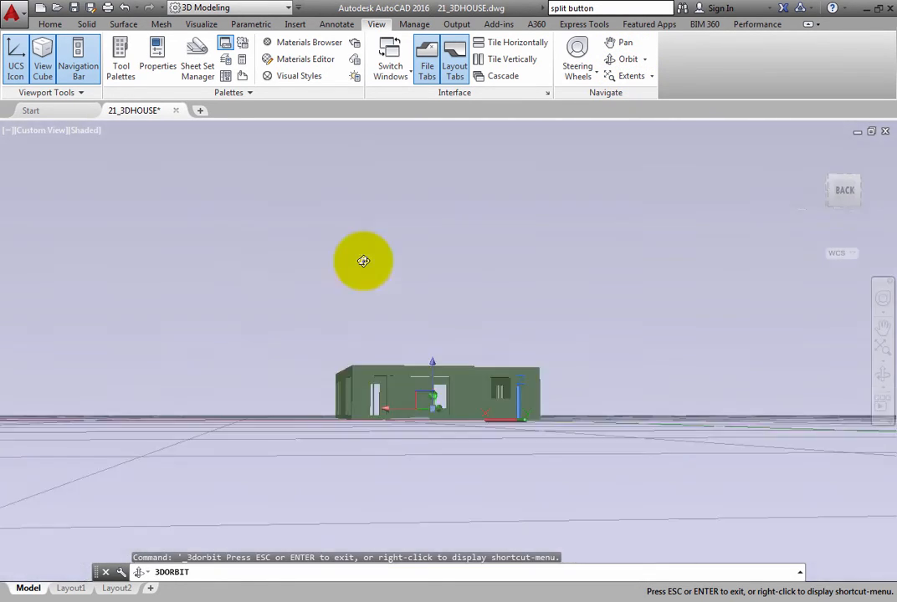
drag(363, 261, 371, 332)
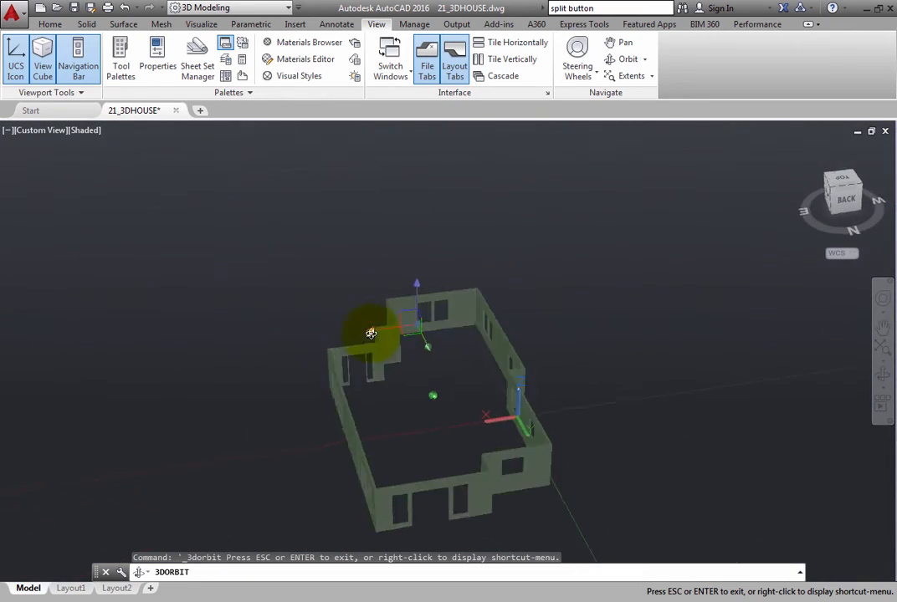
drag(370, 333, 582, 469)
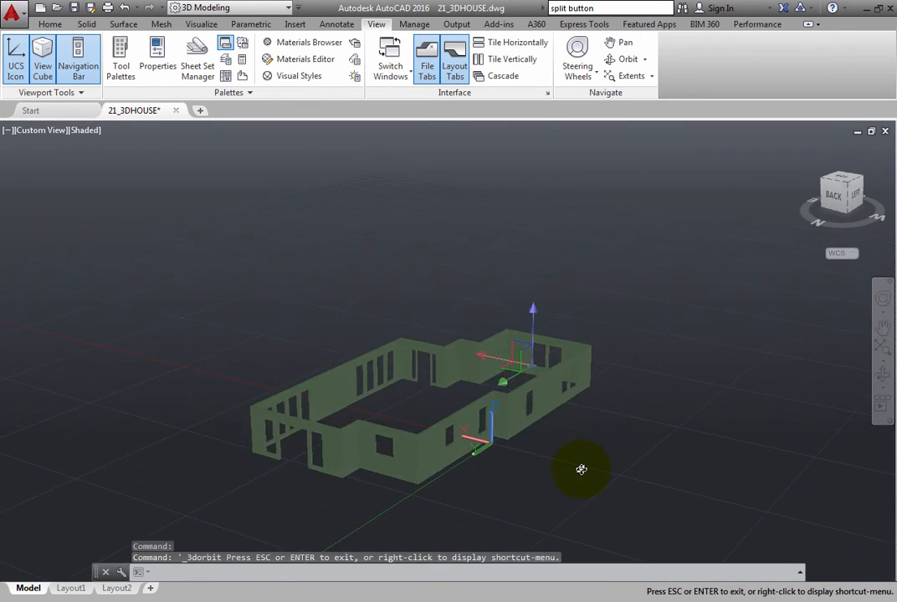